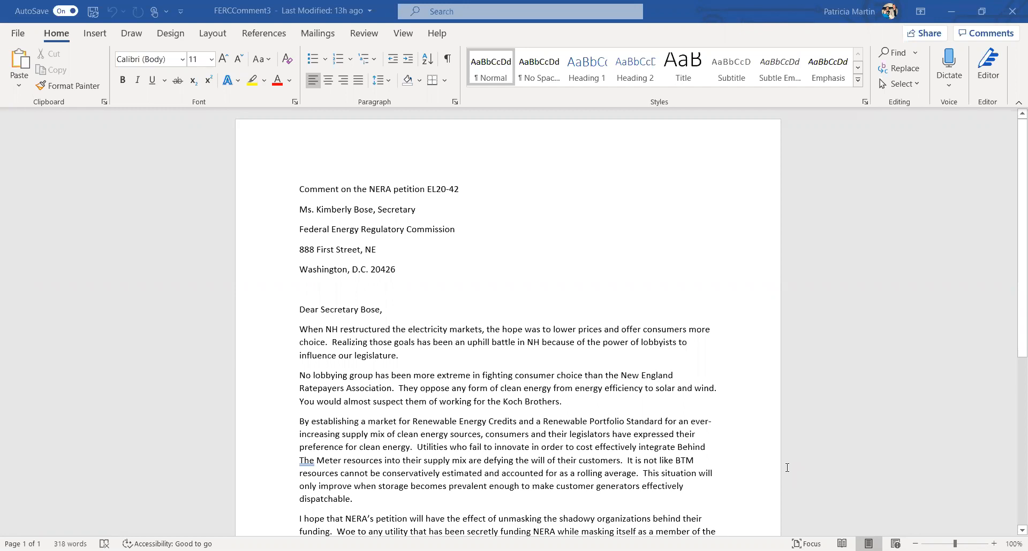
pyautogui.moveTo(853, 444)
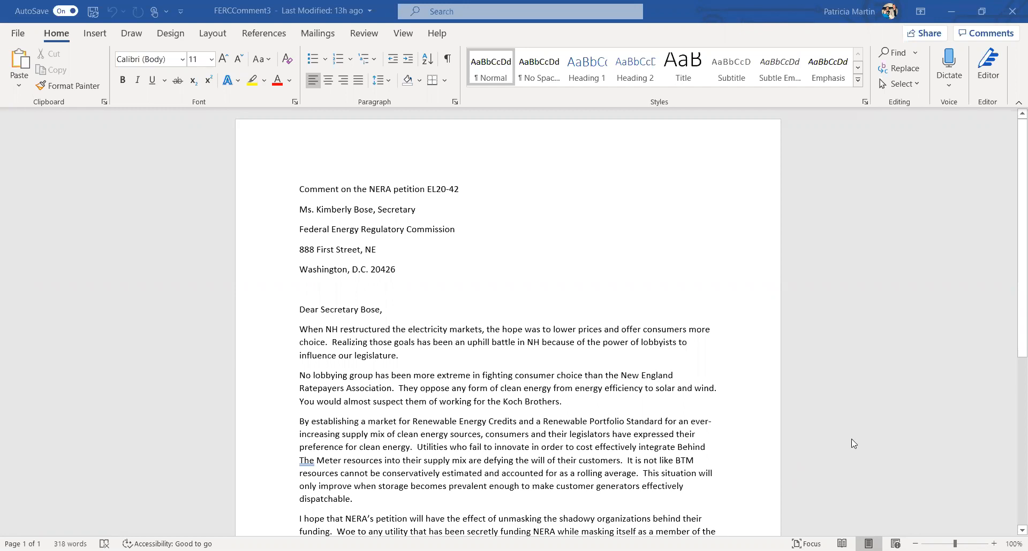
pyautogui.moveTo(1006, 326)
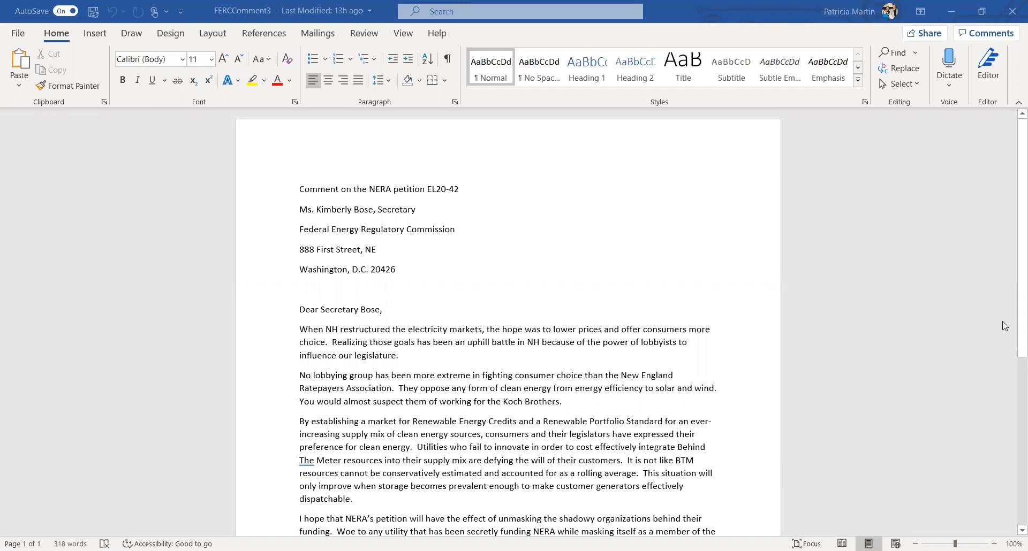
# Review the comment letter in Word, then close it to return to the FERC Online home page
pyautogui.click(299, 189)
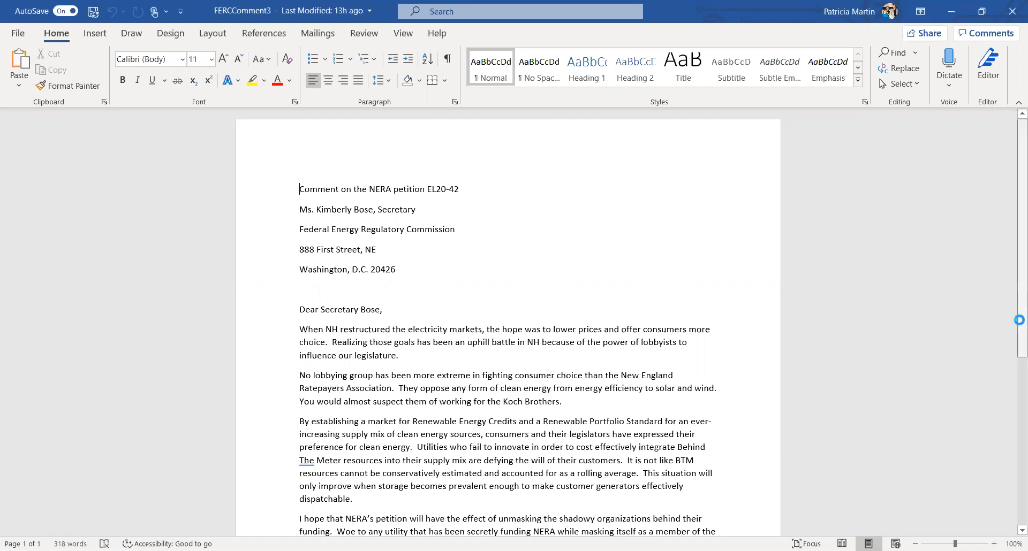
pyautogui.scroll(3)
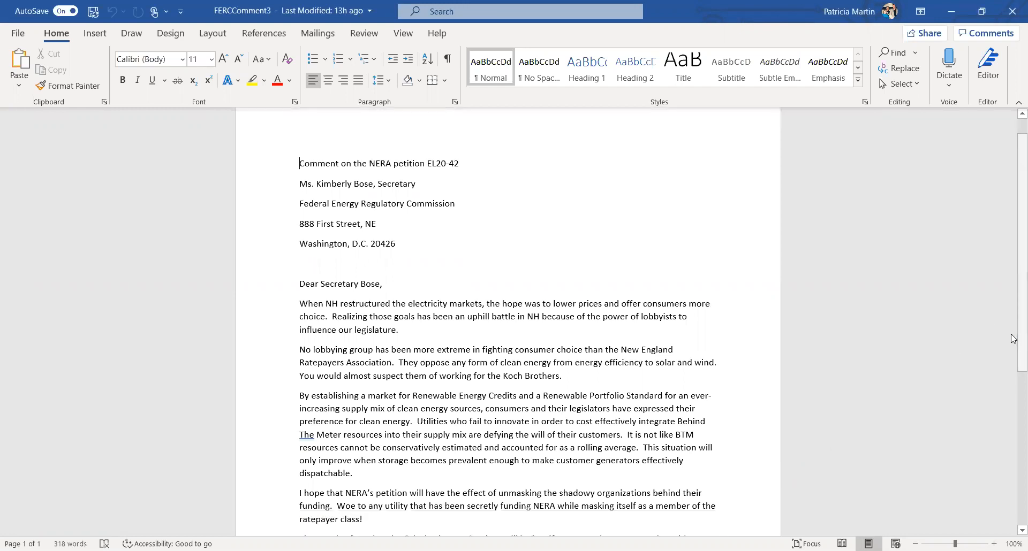
pyautogui.scroll(-3)
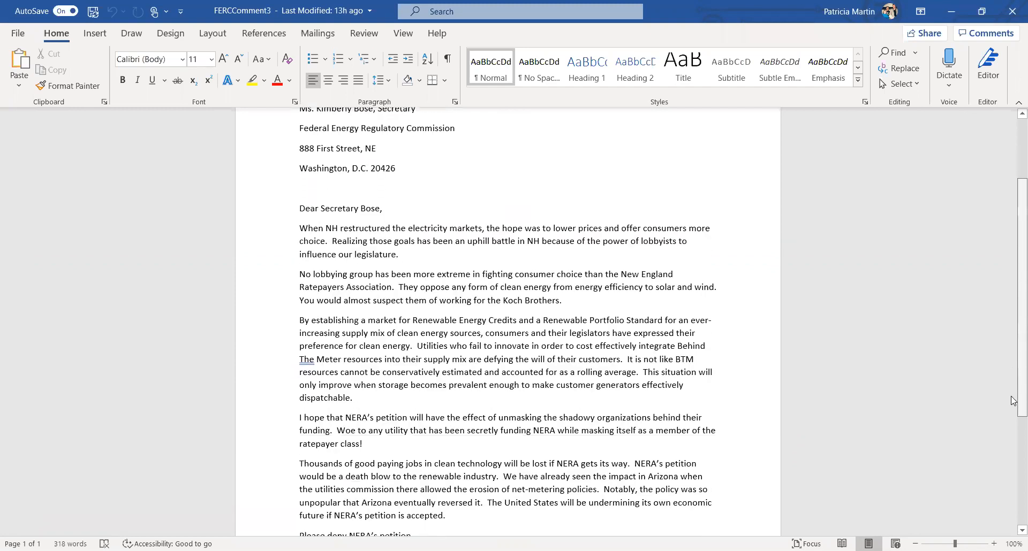
pyautogui.scroll(-3)
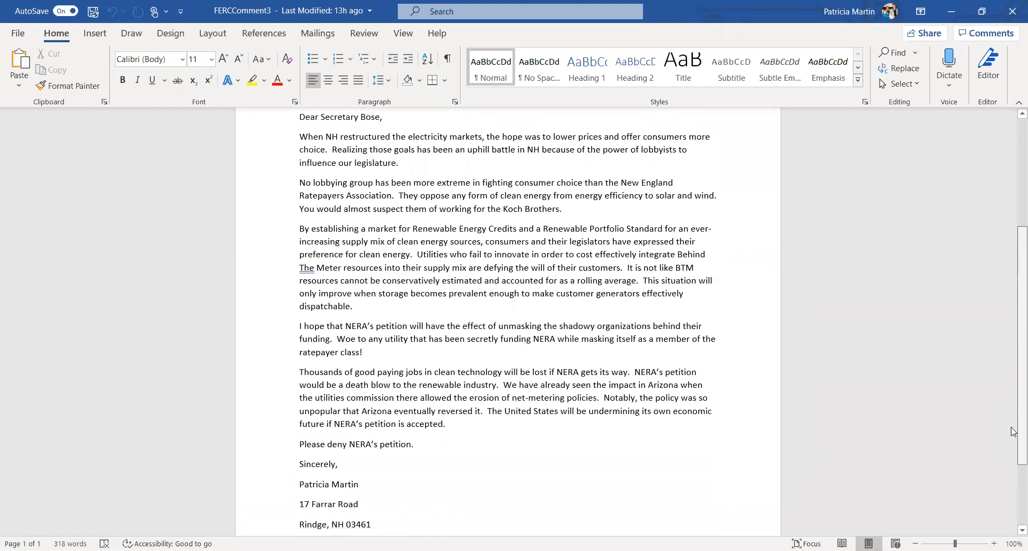
pyautogui.scroll(-3)
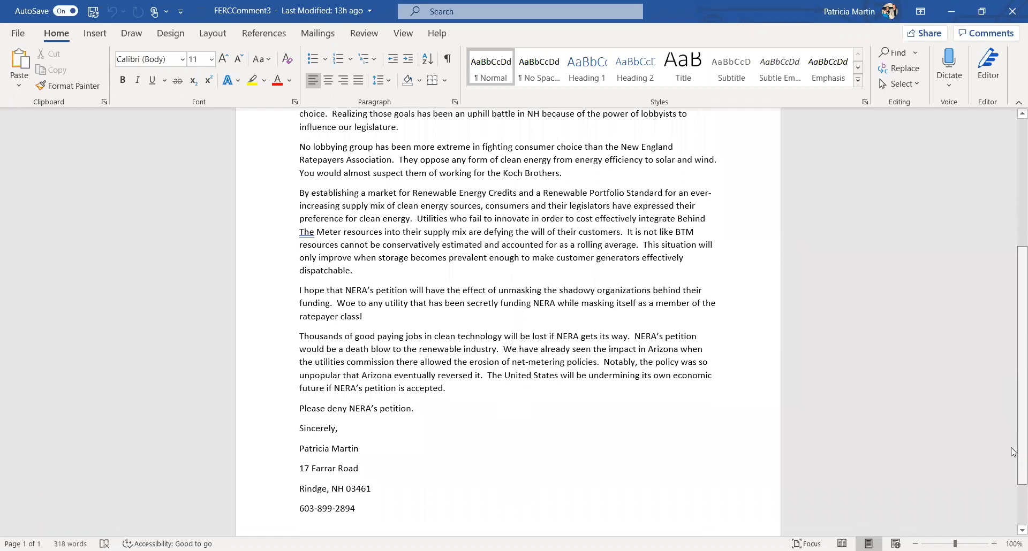
pyautogui.scroll(3)
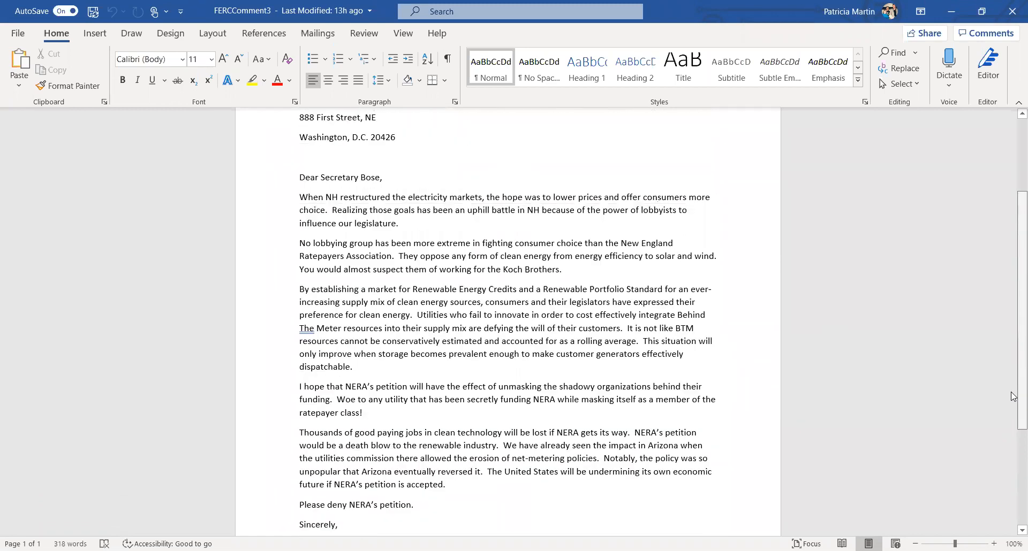
pyautogui.scroll(3)
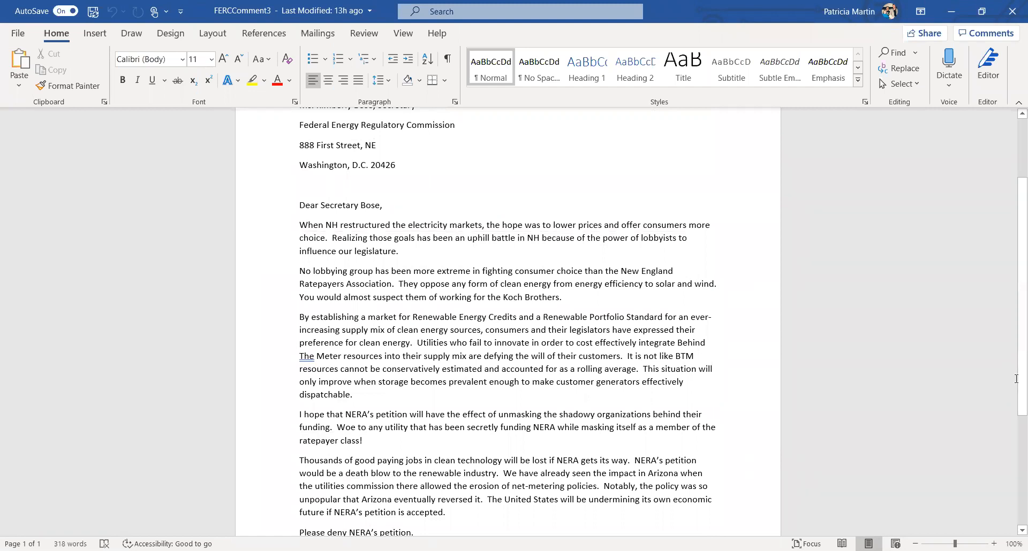
pyautogui.moveTo(918, 344)
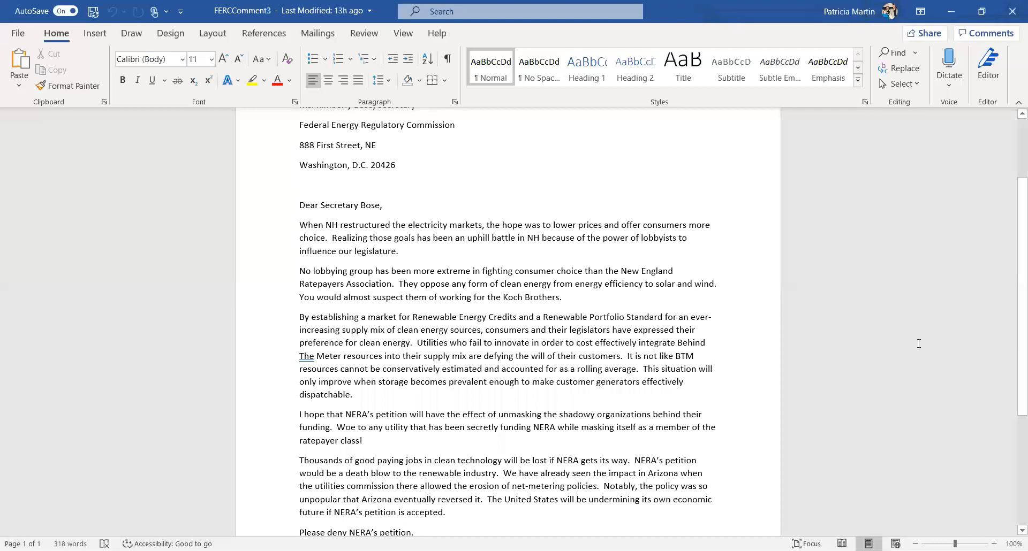
pyautogui.moveTo(893, 328)
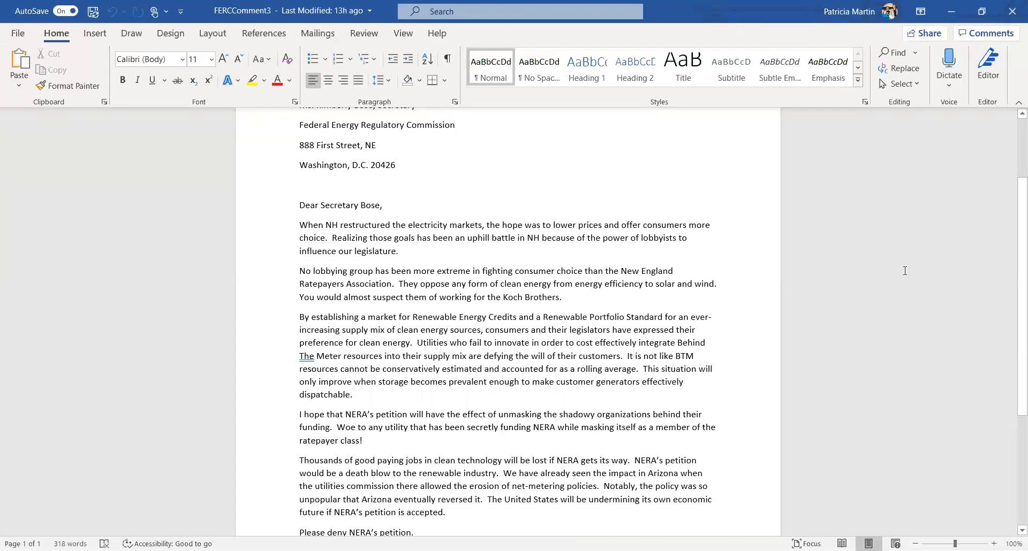
pyautogui.moveTo(988, 67)
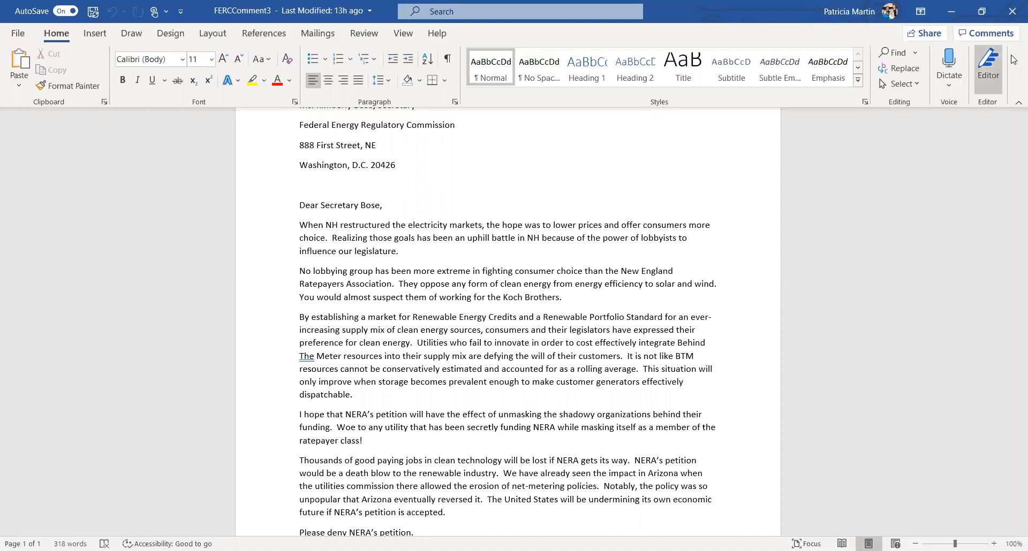
pyautogui.moveTo(1012, 11)
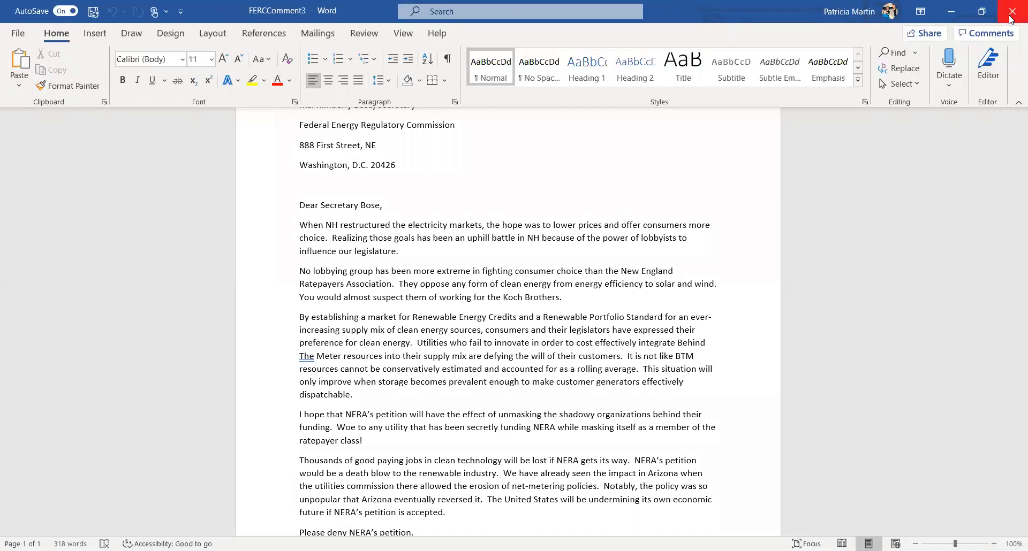
pyautogui.click(1011, 12)
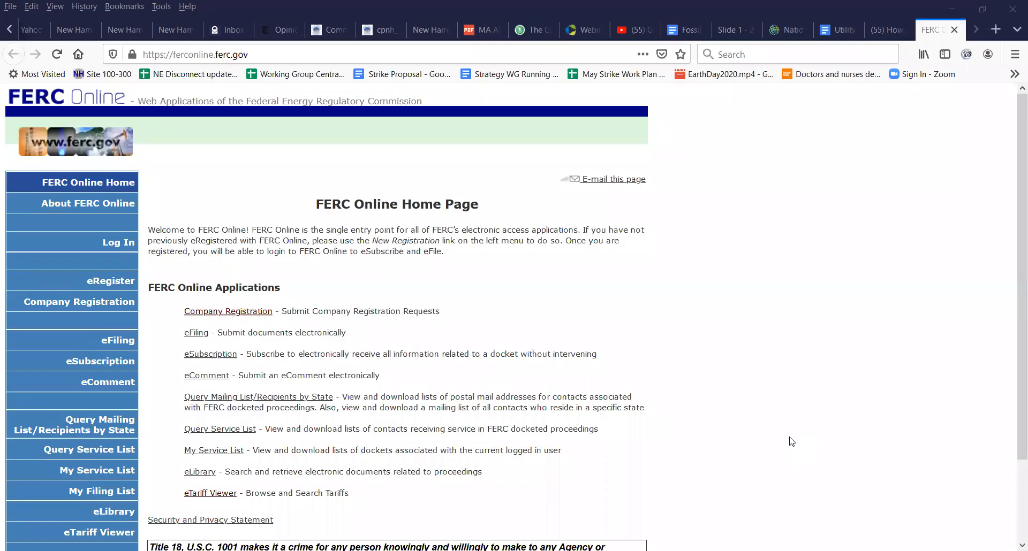
pyautogui.moveTo(566, 311)
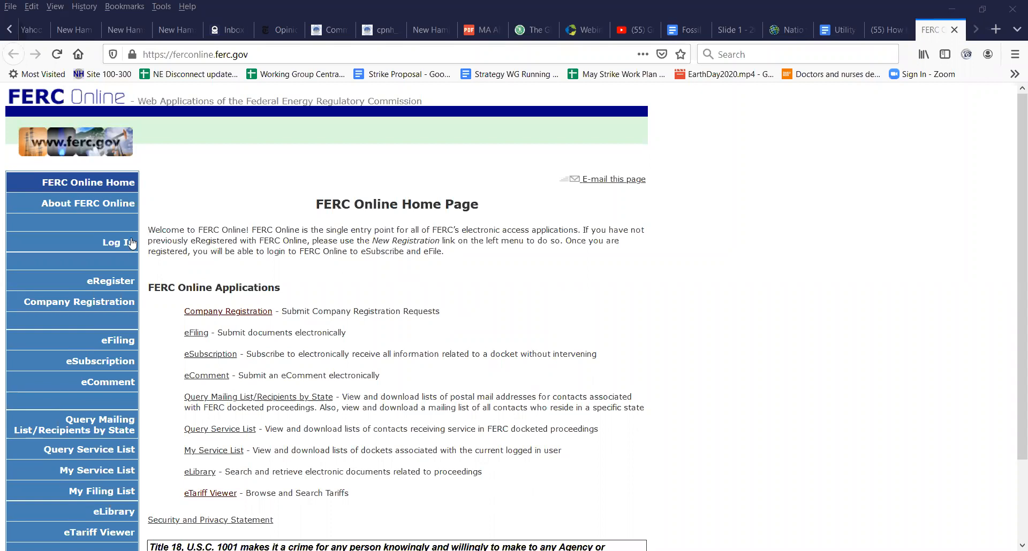
pyautogui.moveTo(112, 243)
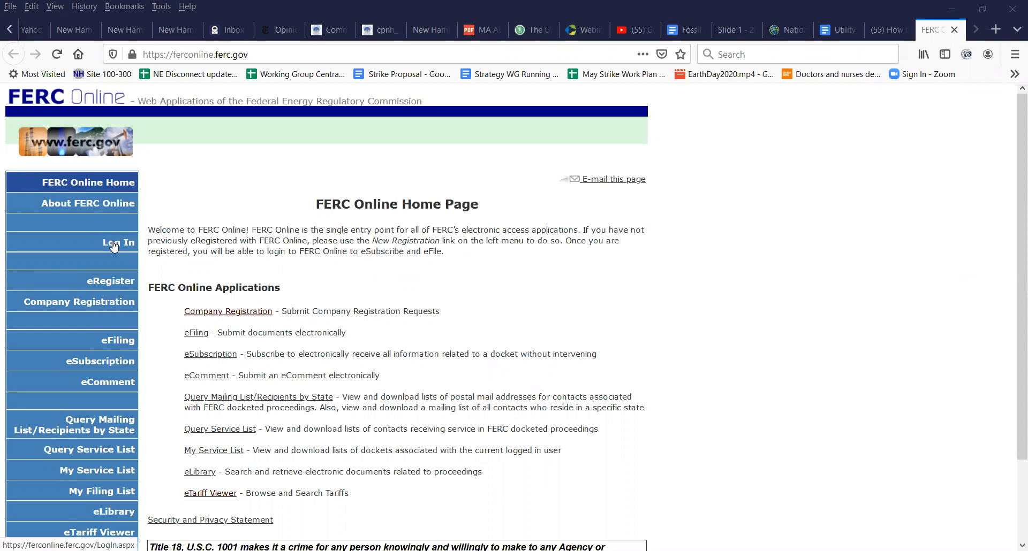
pyautogui.moveTo(109, 284)
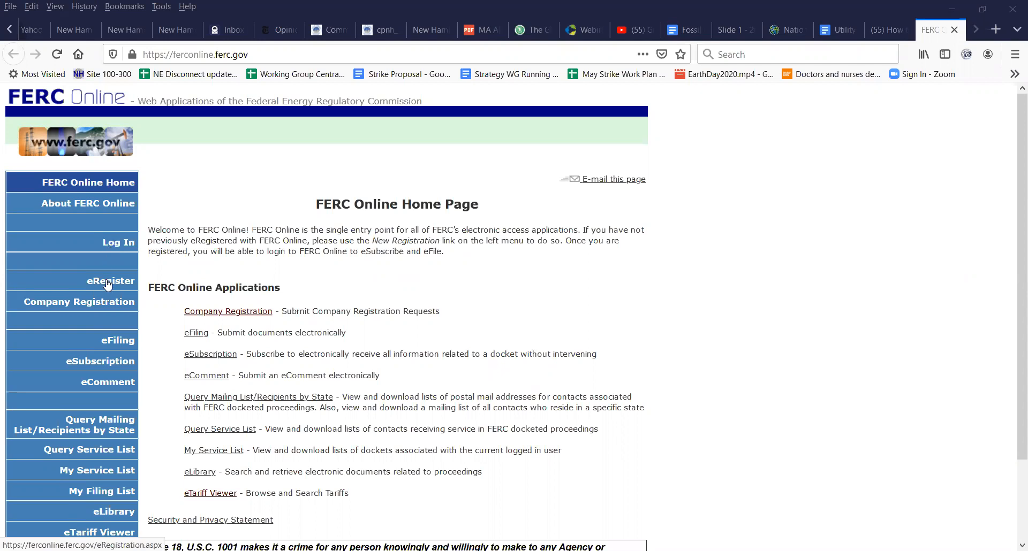
# Bring up the eRegister account registration form from the left navigation
pyautogui.click(110, 280)
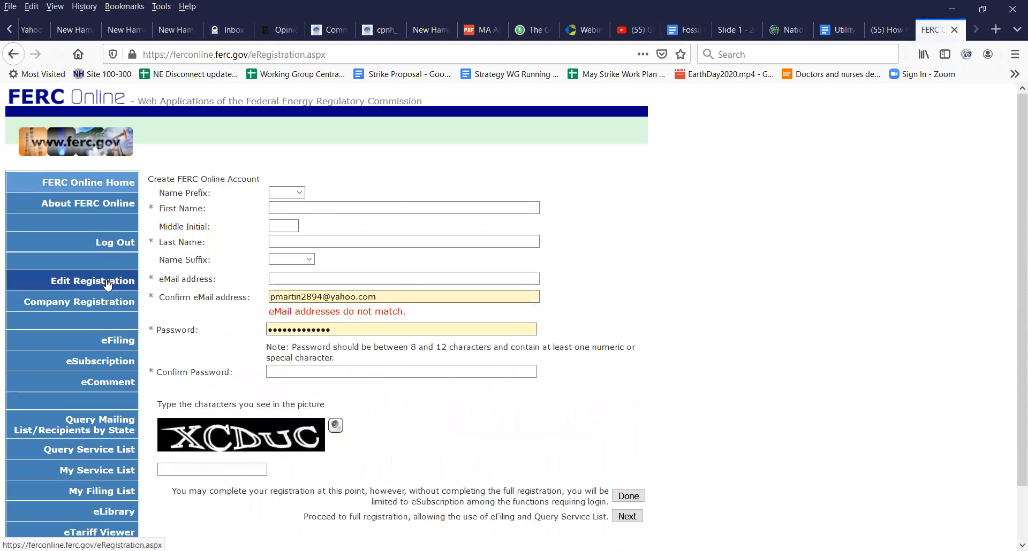
pyautogui.moveTo(316, 179)
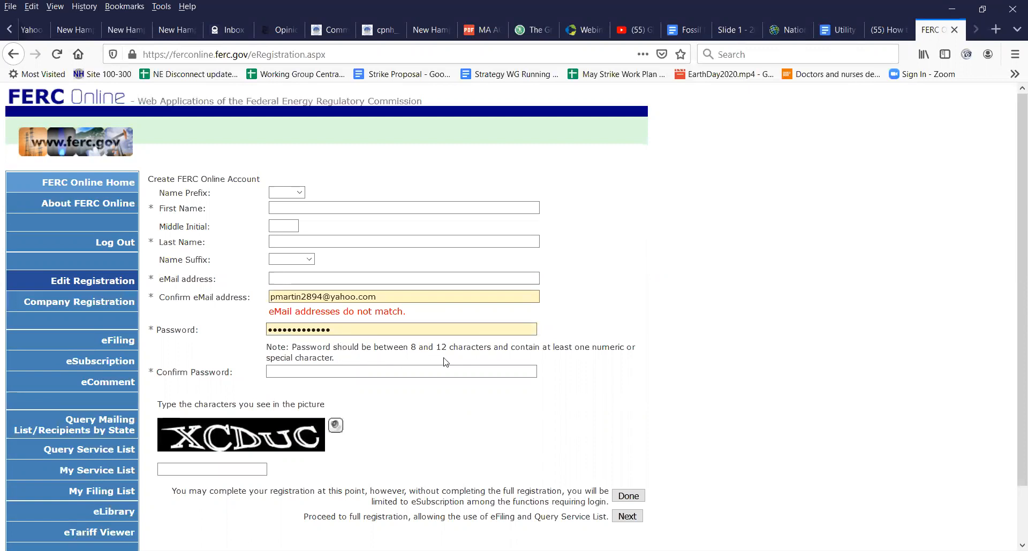
pyautogui.moveTo(479, 361)
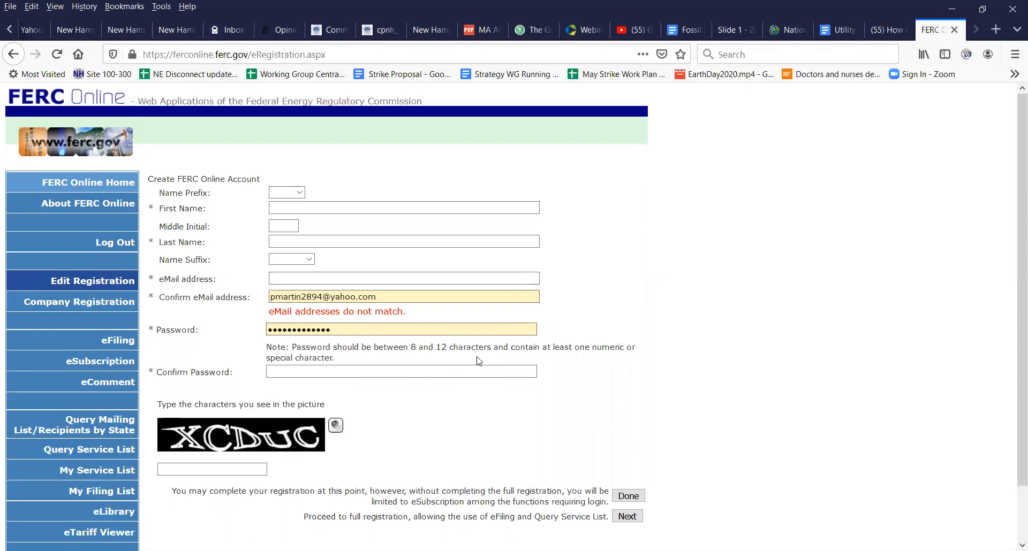
pyautogui.moveTo(352, 453)
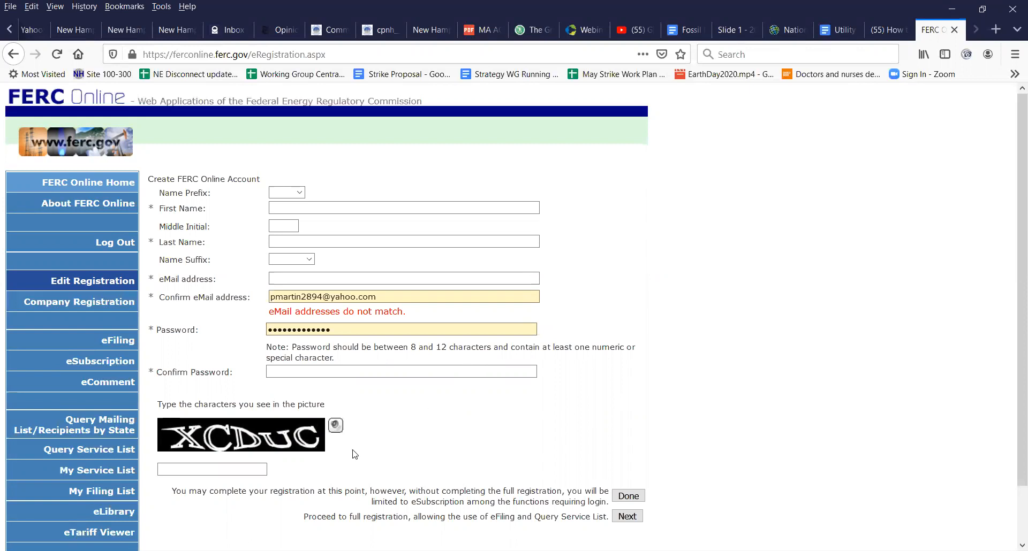
pyautogui.moveTo(344, 471)
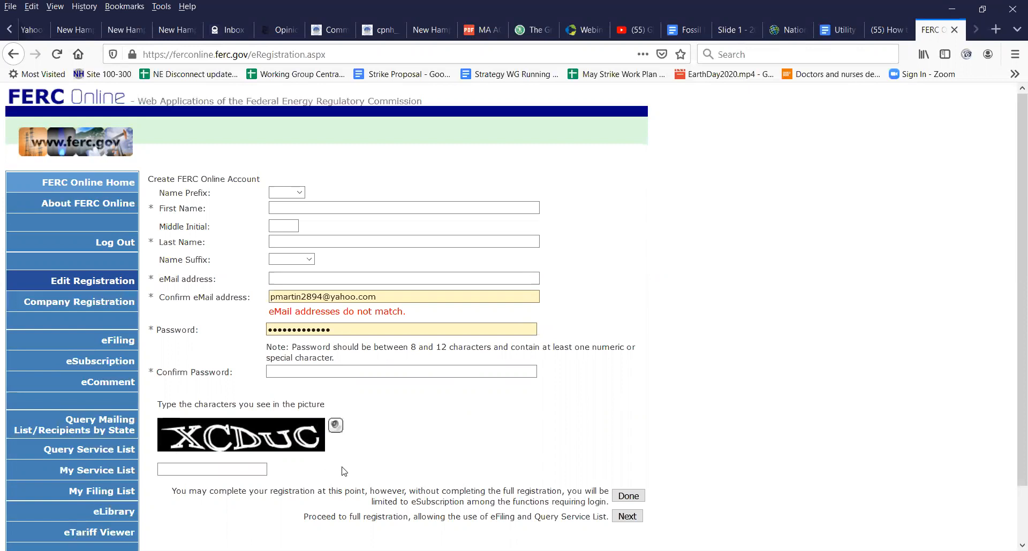
pyautogui.moveTo(326, 486)
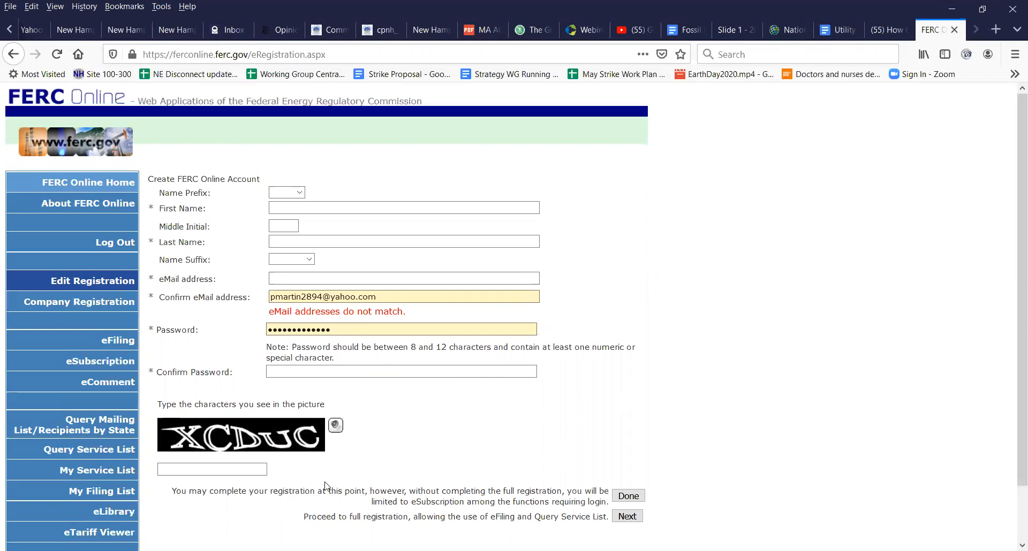
pyautogui.moveTo(506, 525)
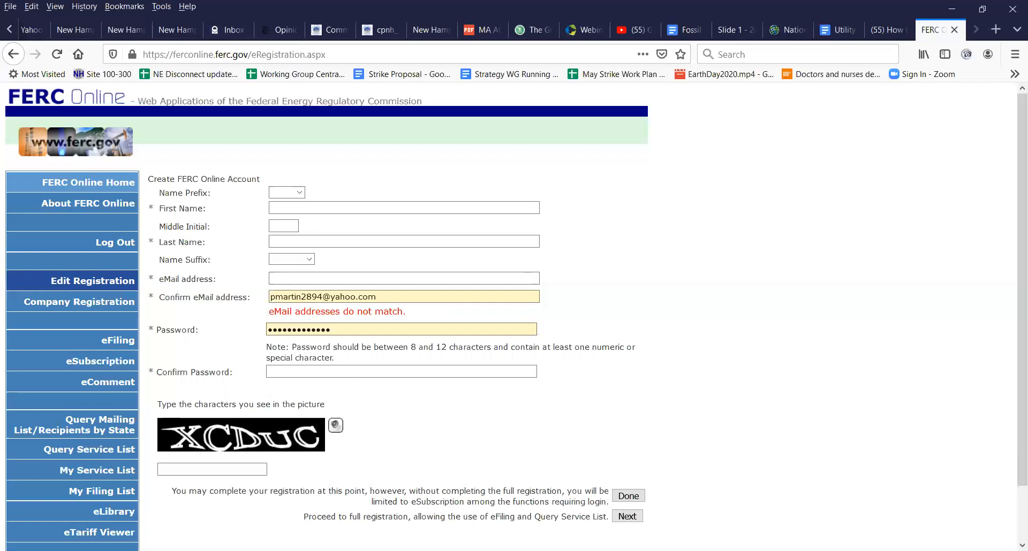
pyautogui.moveTo(391, 425)
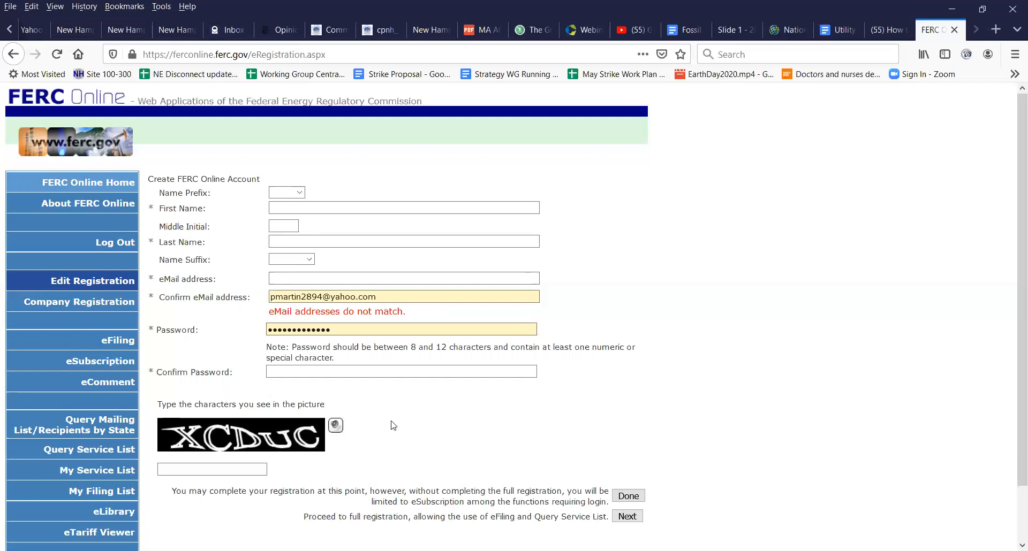
pyautogui.moveTo(114, 243)
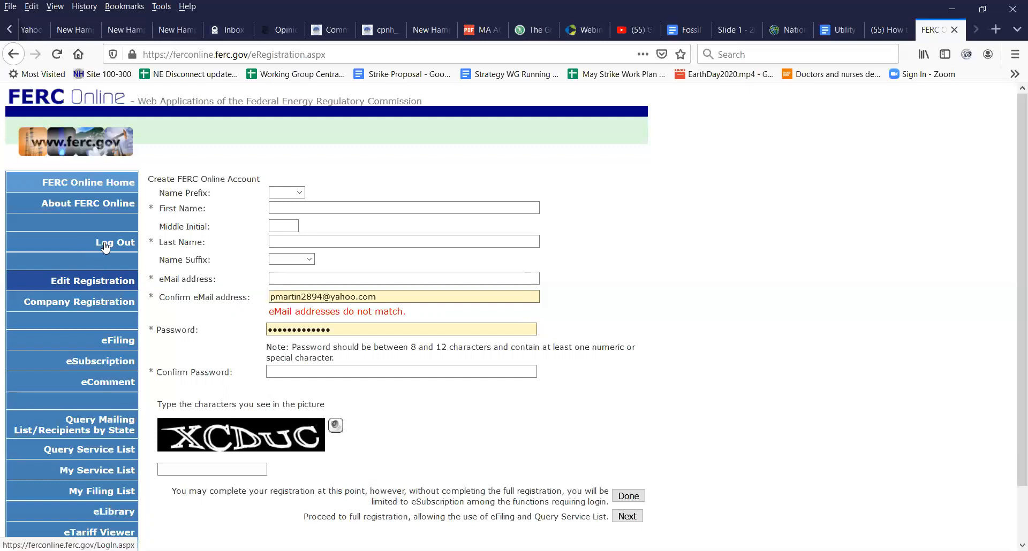
# Log out of FERC Online and log back in with the saved credentials
pyautogui.click(115, 243)
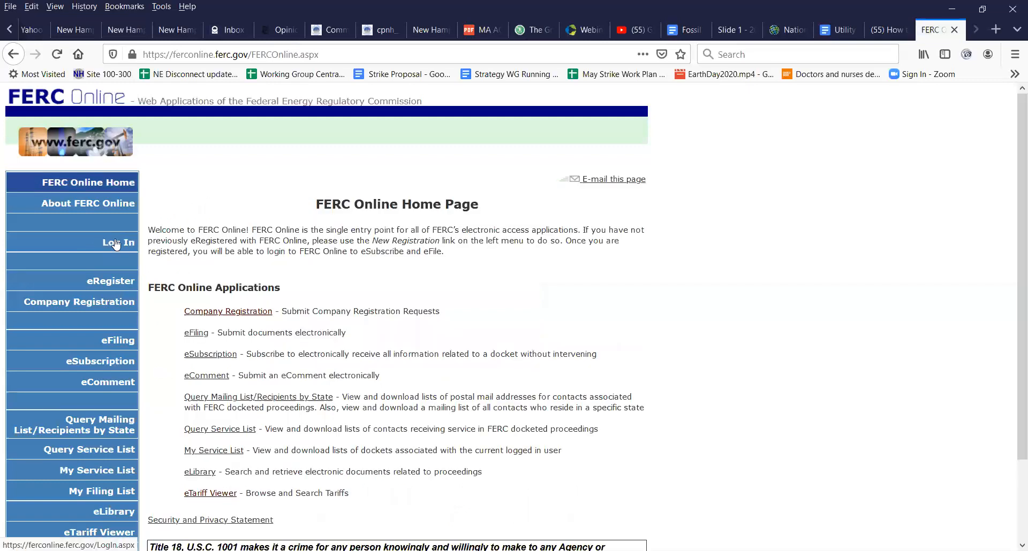
pyautogui.click(119, 242)
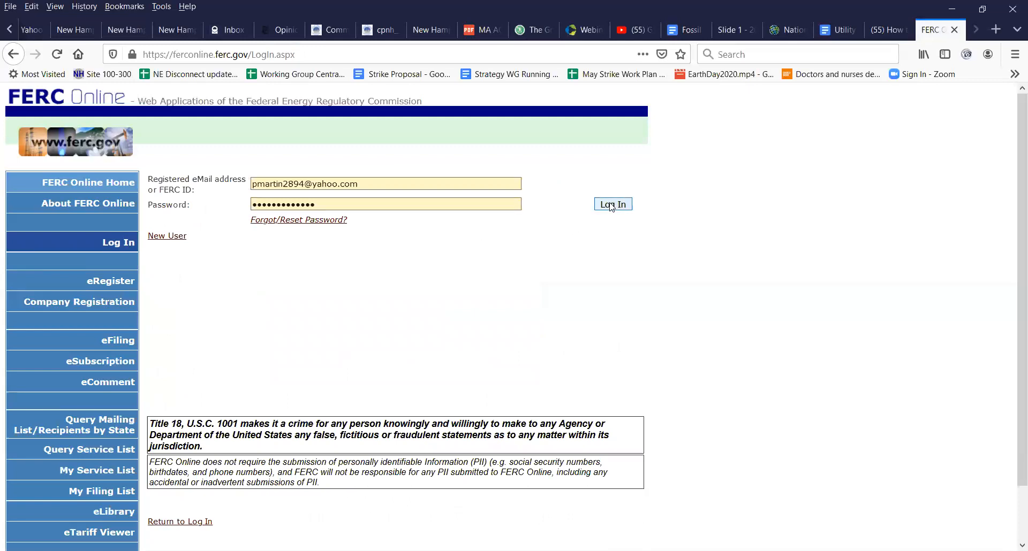
pyautogui.click(613, 203)
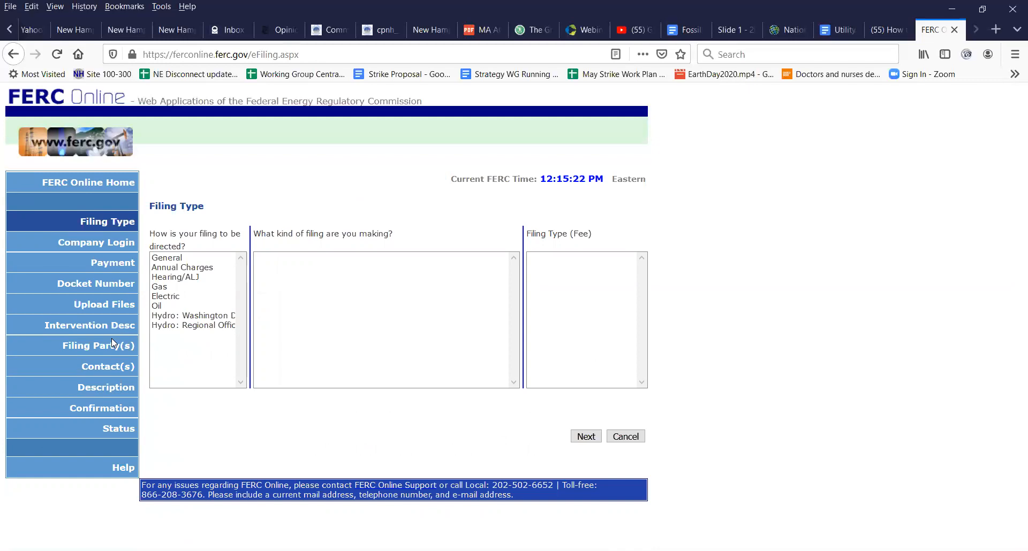
pyautogui.moveTo(92, 321)
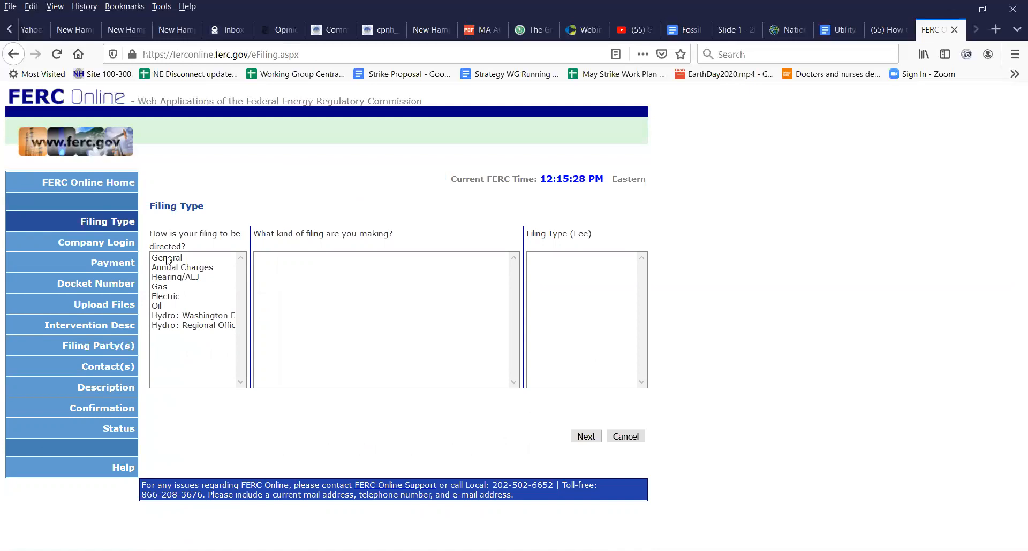
# Choose a General filing of kind 'Comment (on Filing, Environ. Report, or Tech Conf)' and continue
pyautogui.click(167, 256)
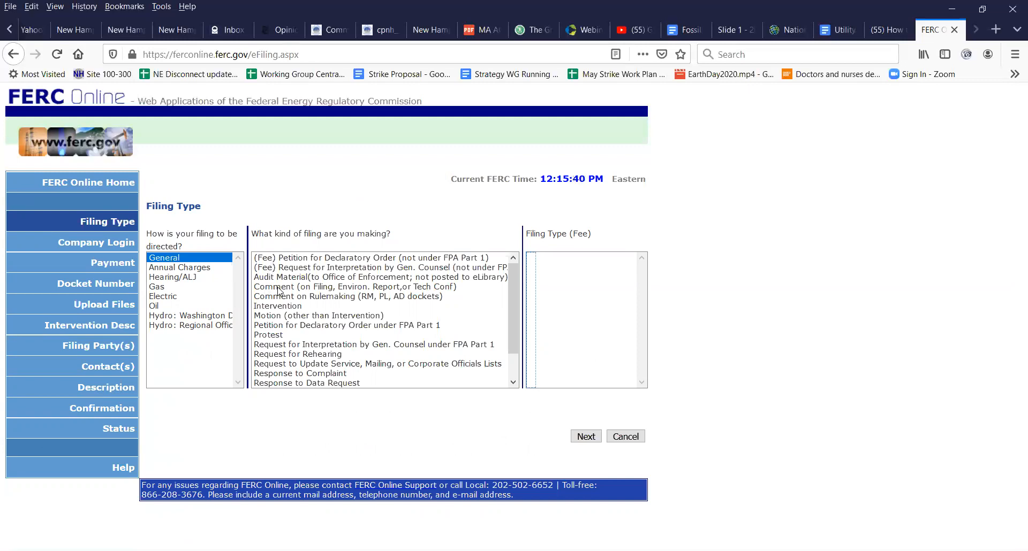
pyautogui.click(354, 287)
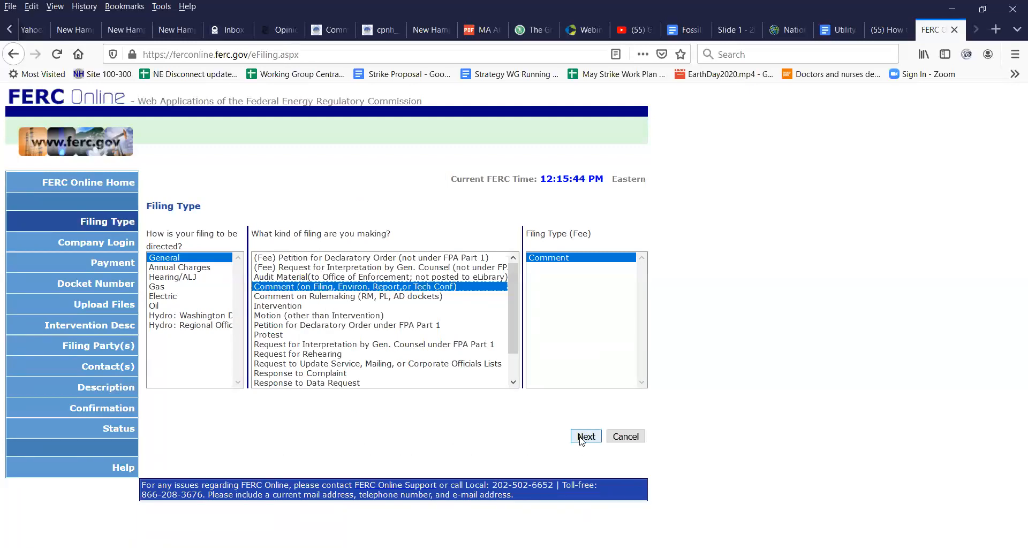
pyautogui.click(584, 437)
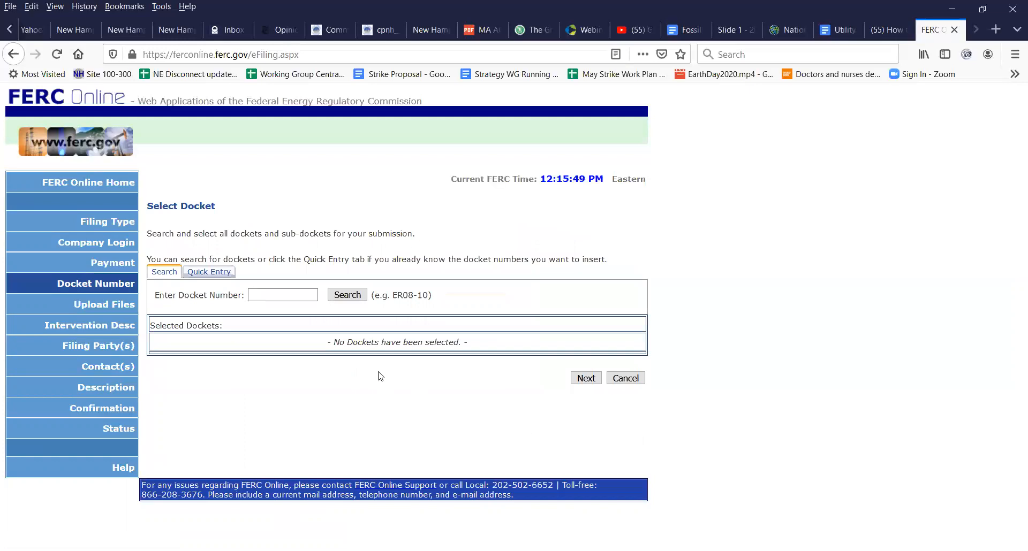
# Search docket number EL20-42 and add EL20-42-000, the NERA petition, to the selected dockets
pyautogui.click(283, 295)
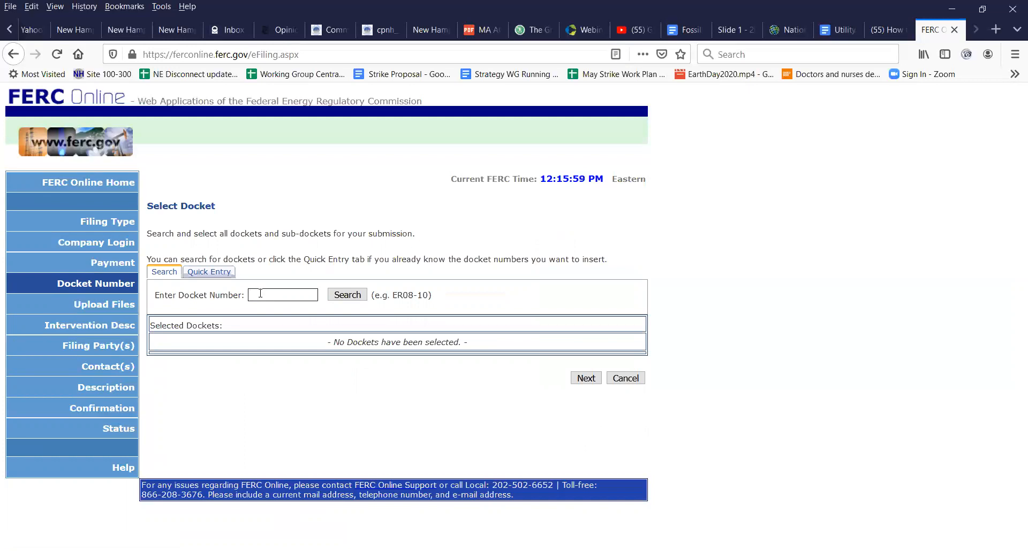
pyautogui.write('EL20-42')
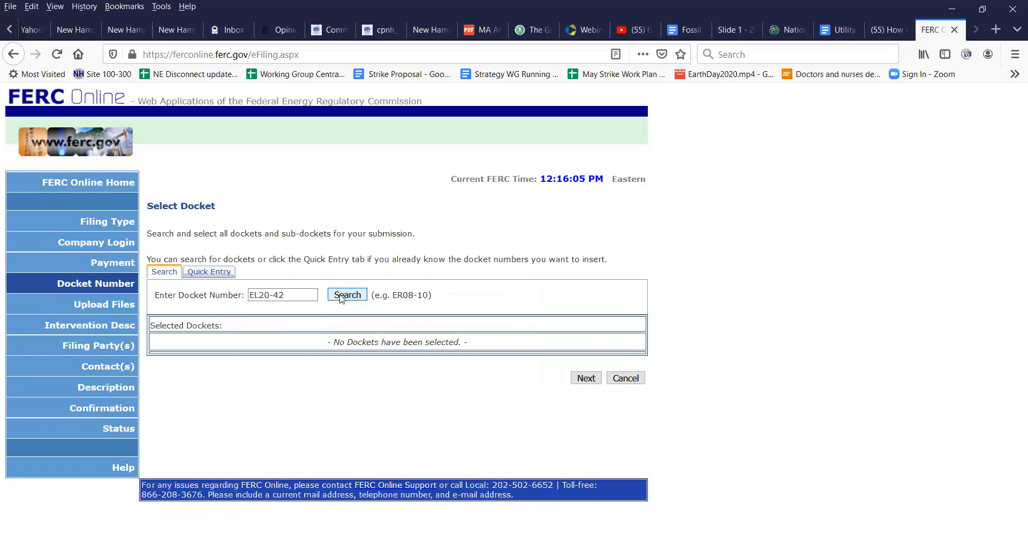
pyautogui.click(347, 294)
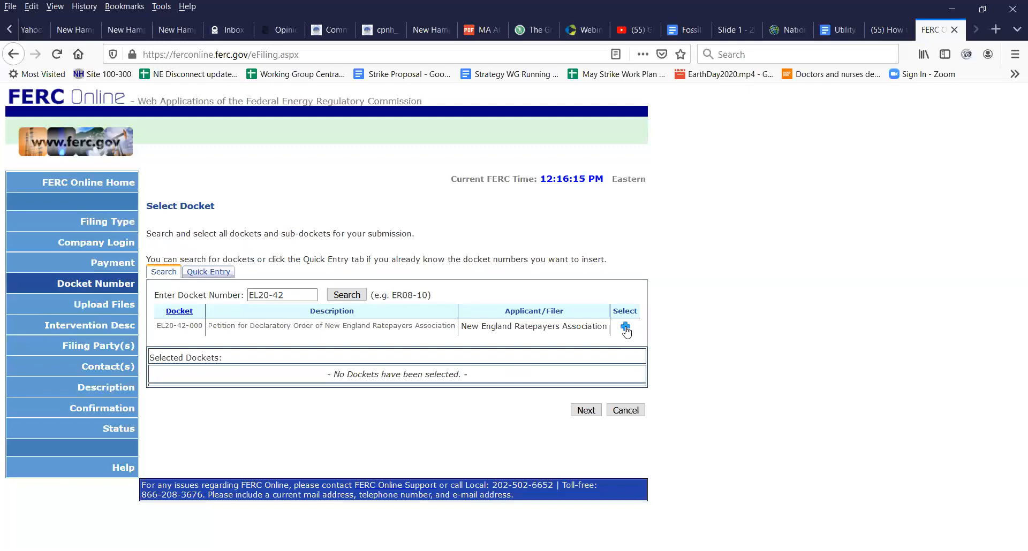
pyautogui.click(624, 329)
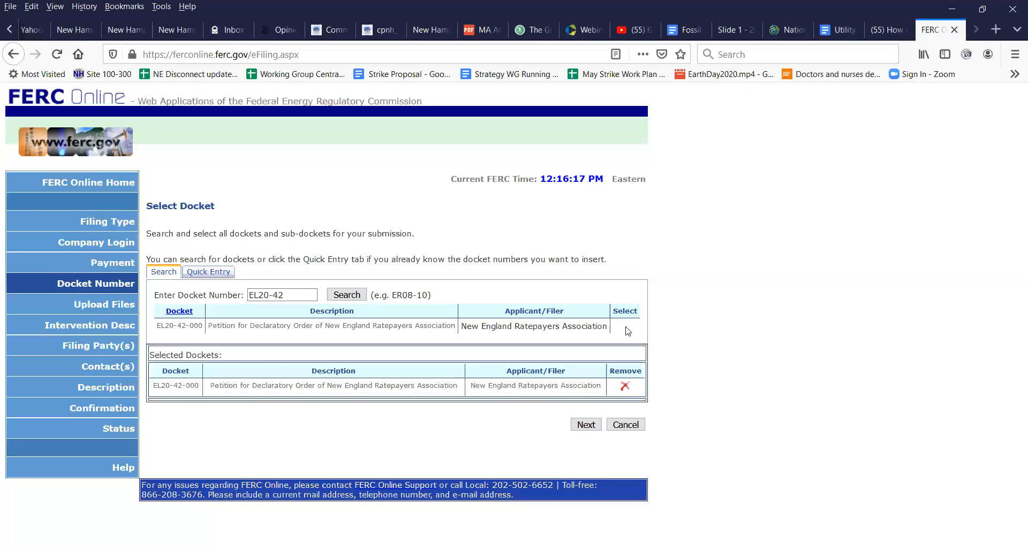
pyautogui.moveTo(457, 447)
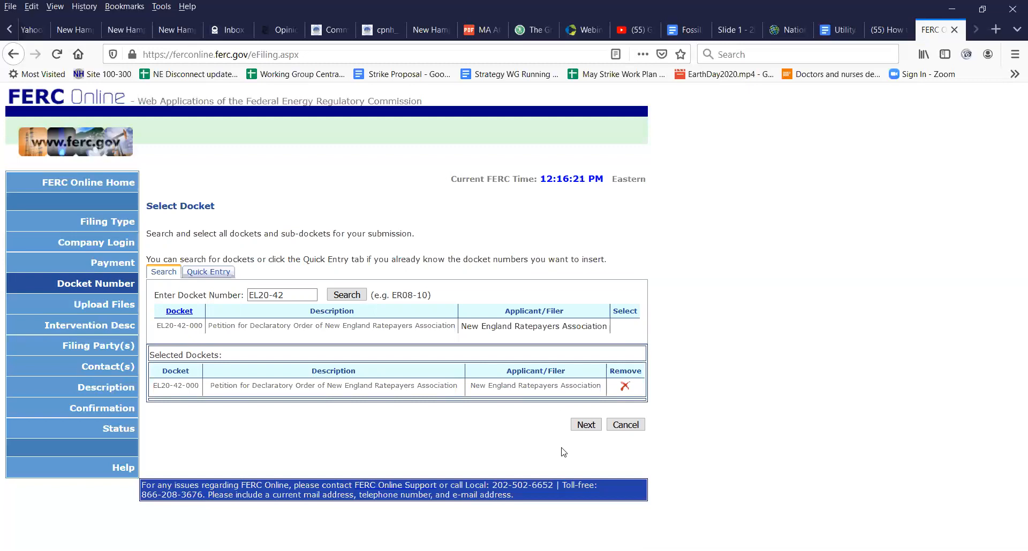
pyautogui.moveTo(568, 329)
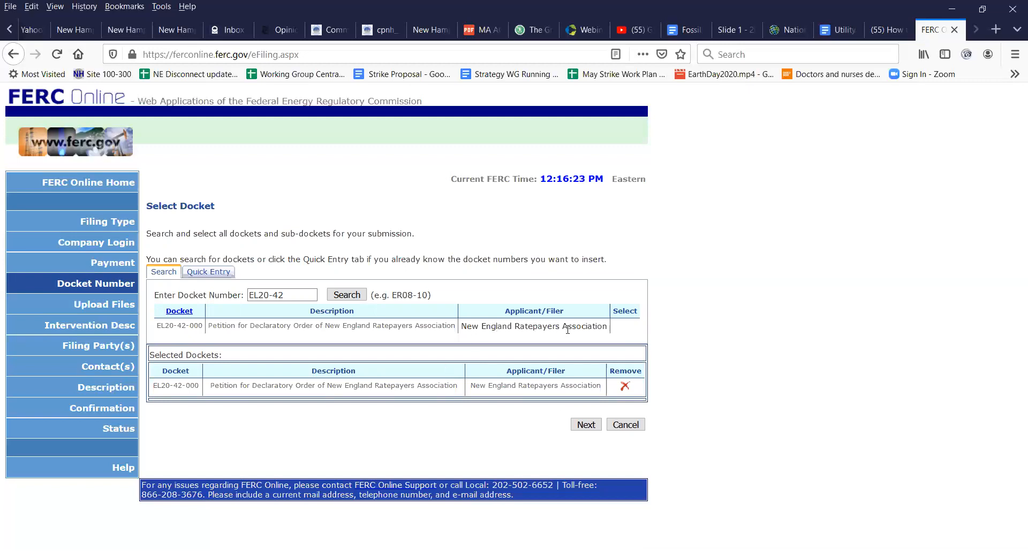
pyautogui.moveTo(549, 453)
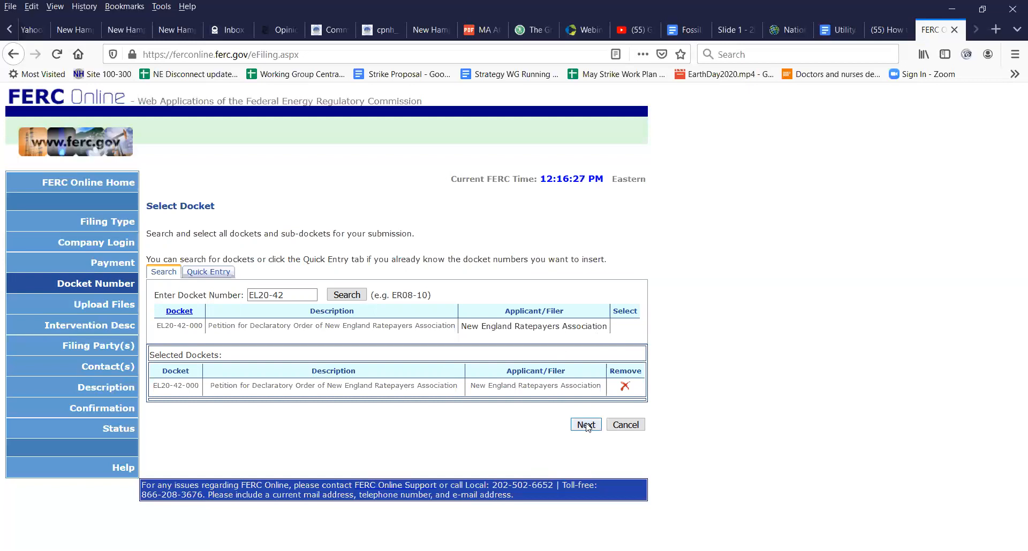
# Enter the upload description 'Comment on NERA petition to change net metering rules'
pyautogui.click(585, 425)
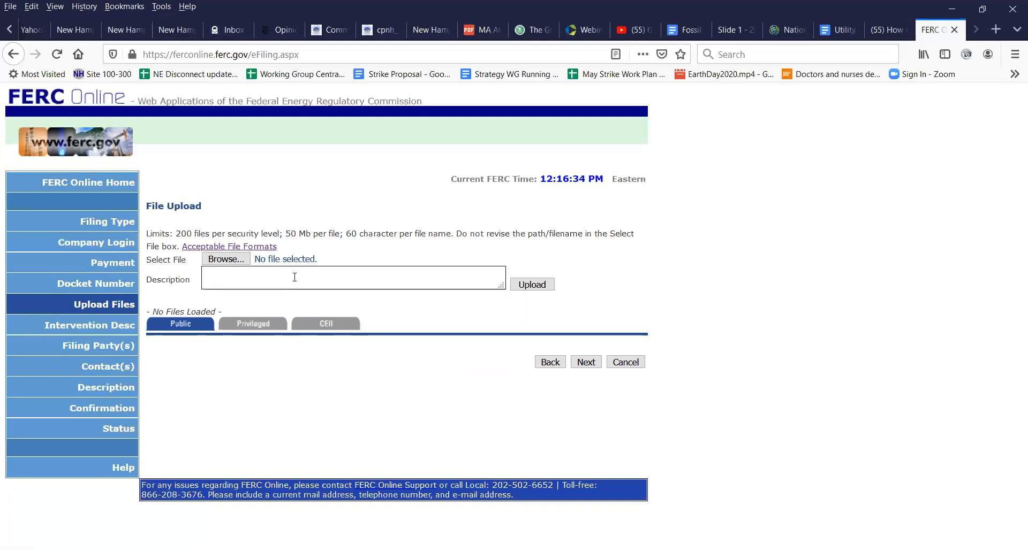
pyautogui.write('Comment on')
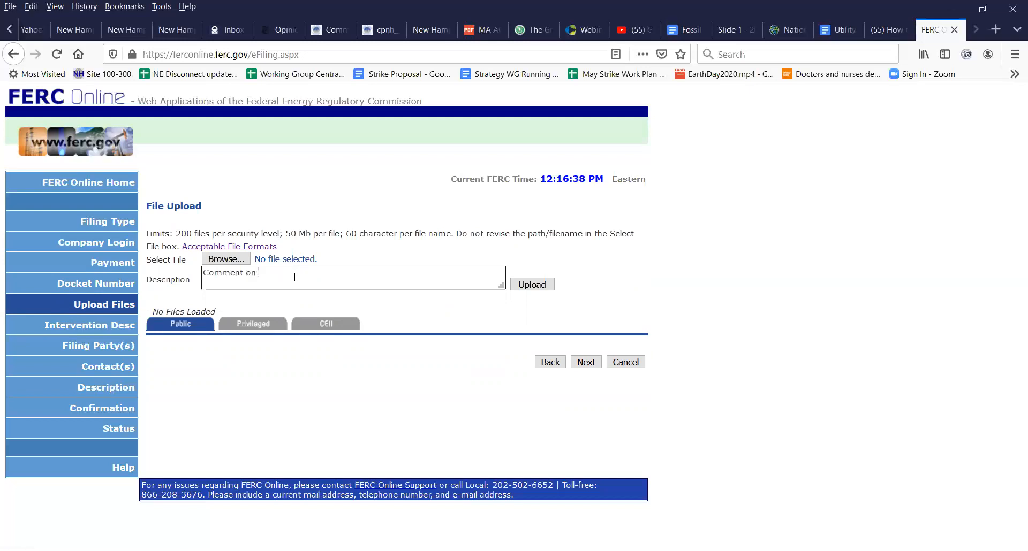
pyautogui.write('NERA')
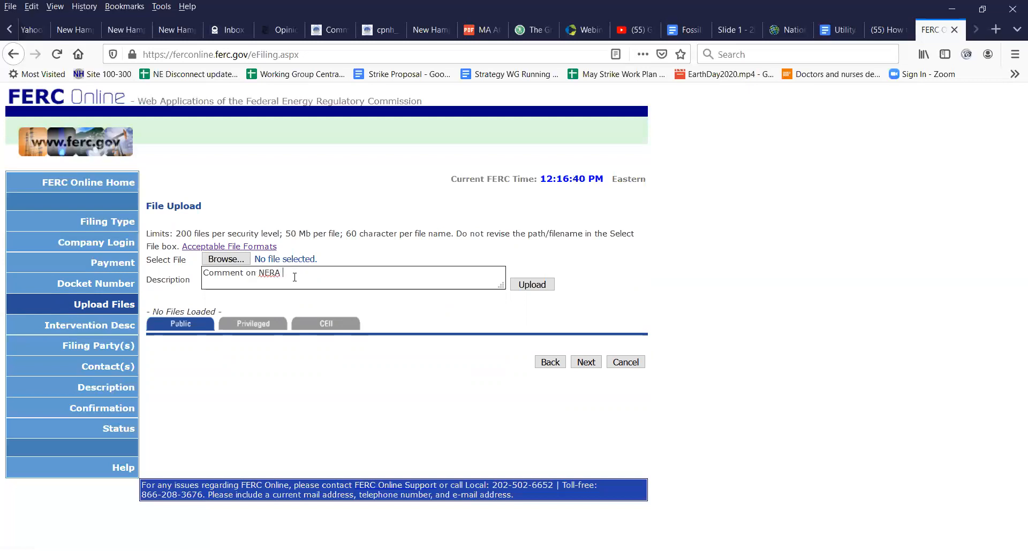
pyautogui.write('petition')
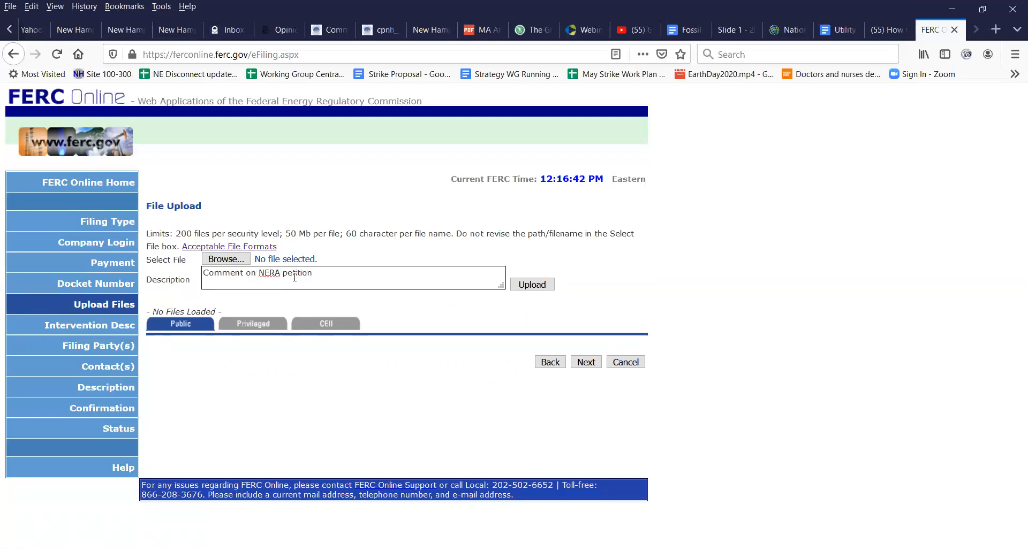
pyautogui.write('to chan')
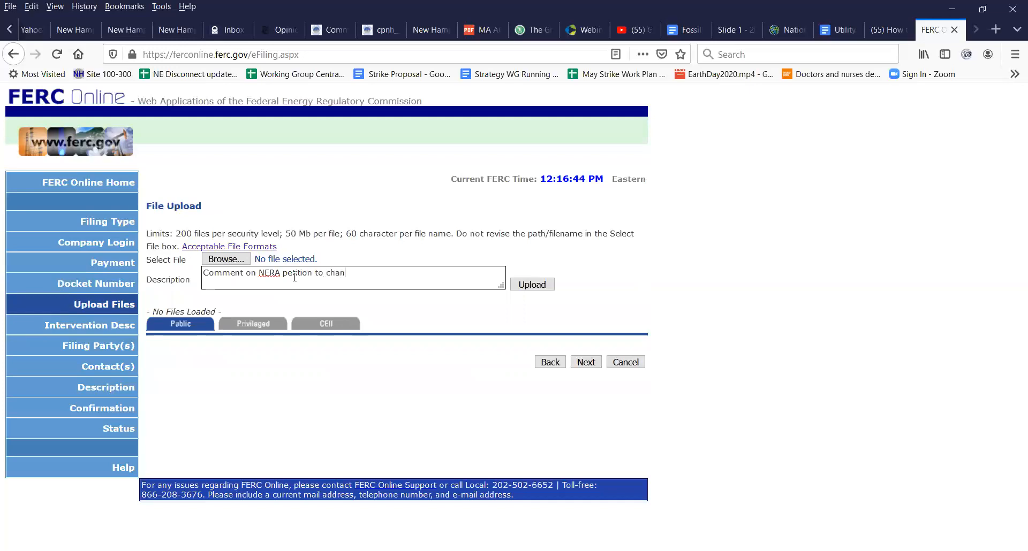
pyautogui.write('ge net')
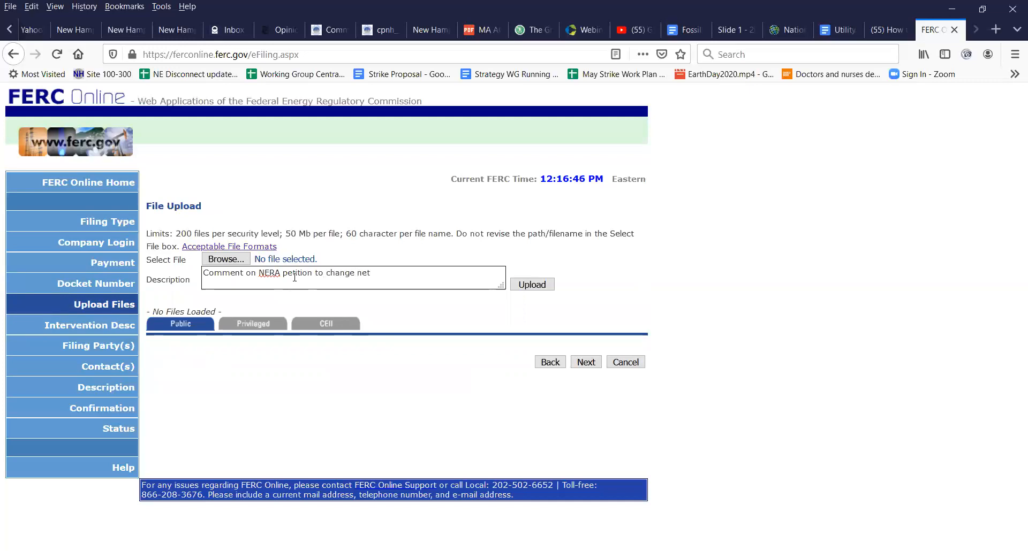
pyautogui.write('m')
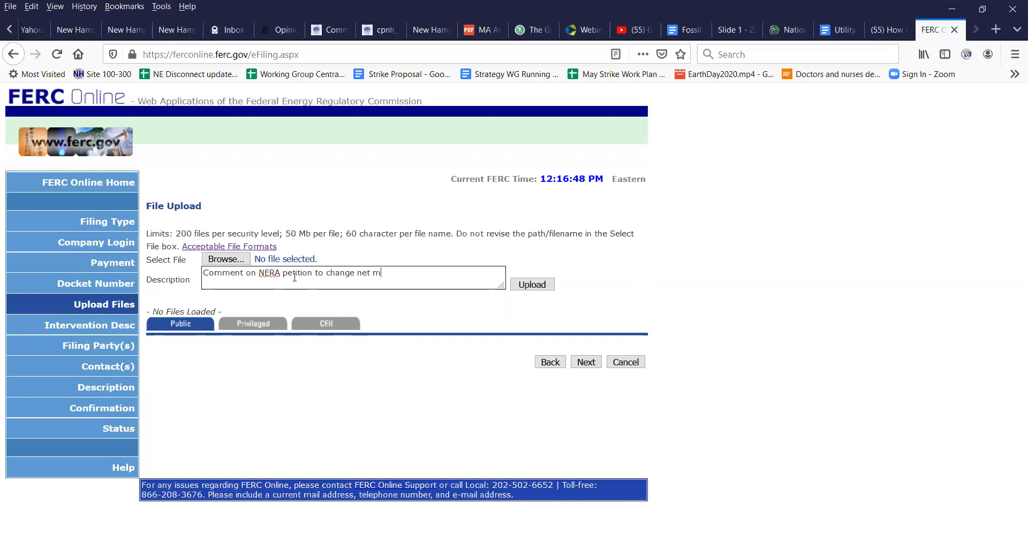
pyautogui.write('etering')
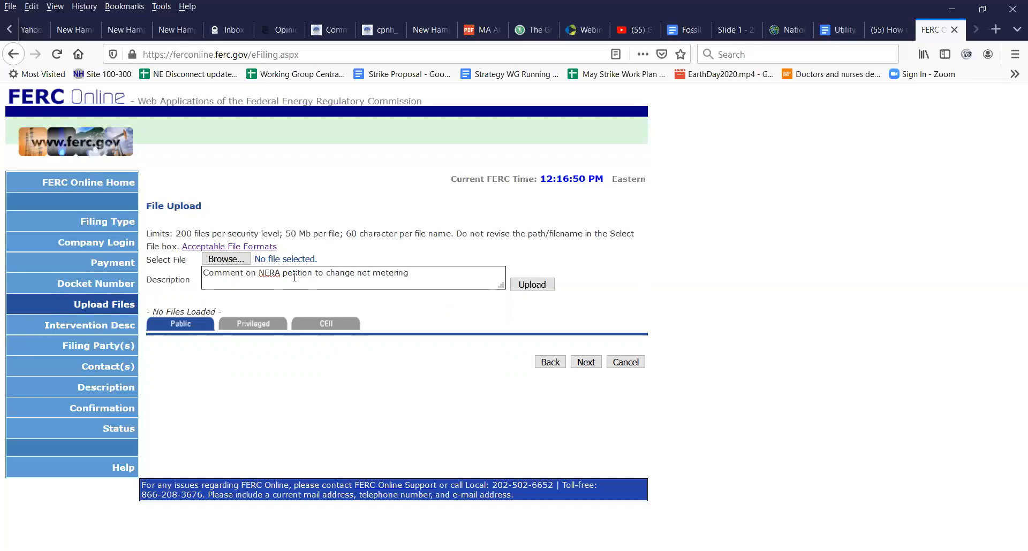
pyautogui.write('rules')
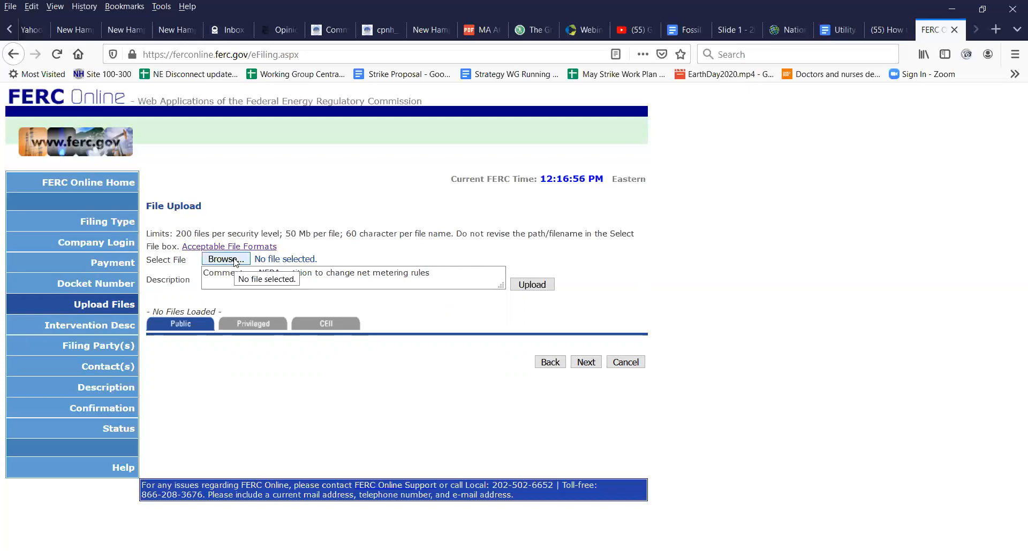
# Select FERCComment3.docx from the ClimateProtectors folder as the file to upload
pyautogui.click(226, 259)
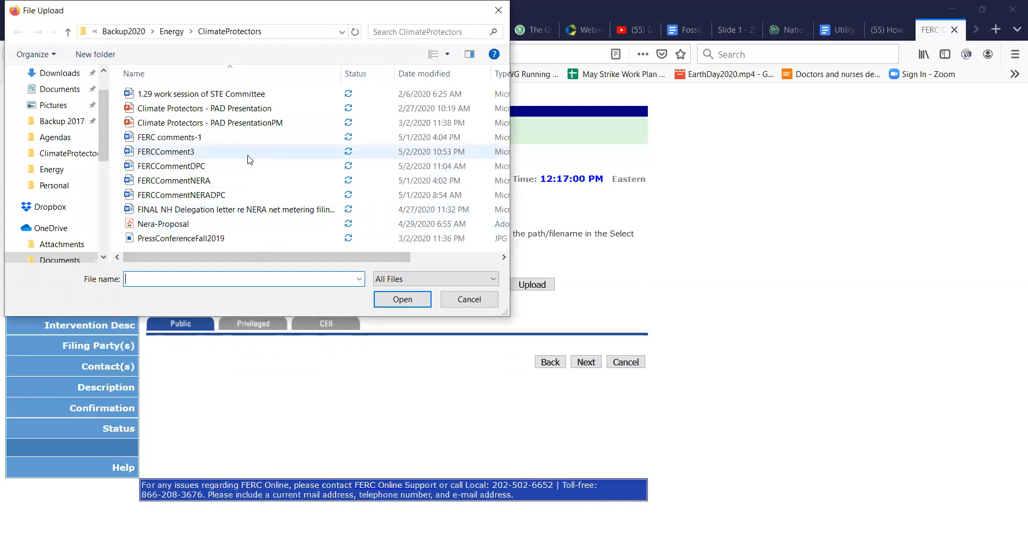
pyautogui.click(165, 151)
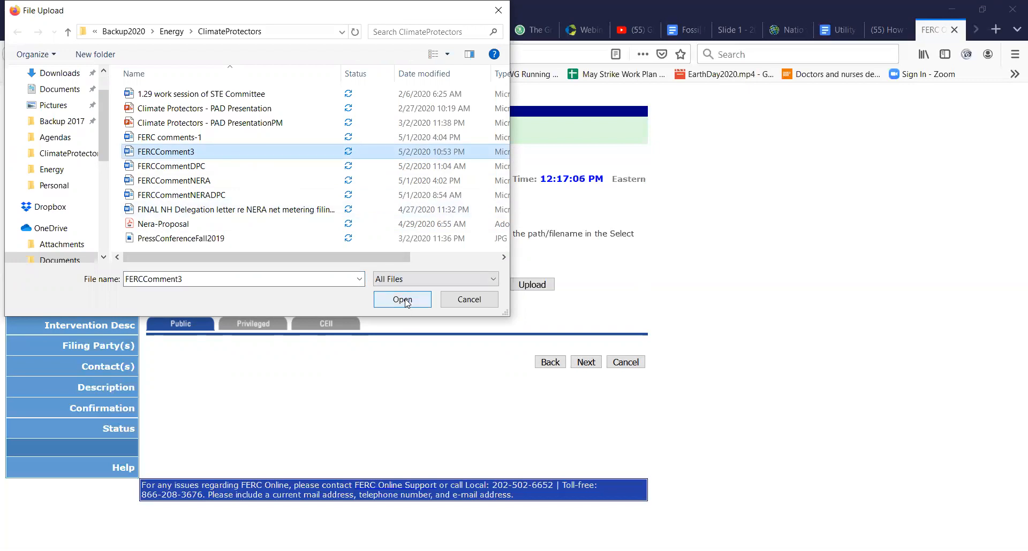
pyautogui.click(402, 300)
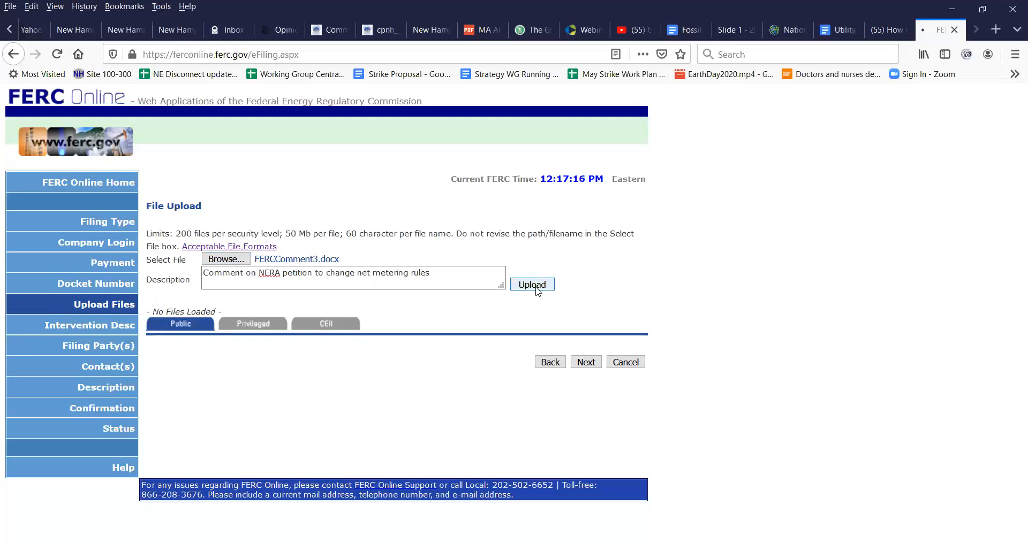
# Upload FERCComment3.docx so it appears in the Public files table
pyautogui.click(532, 283)
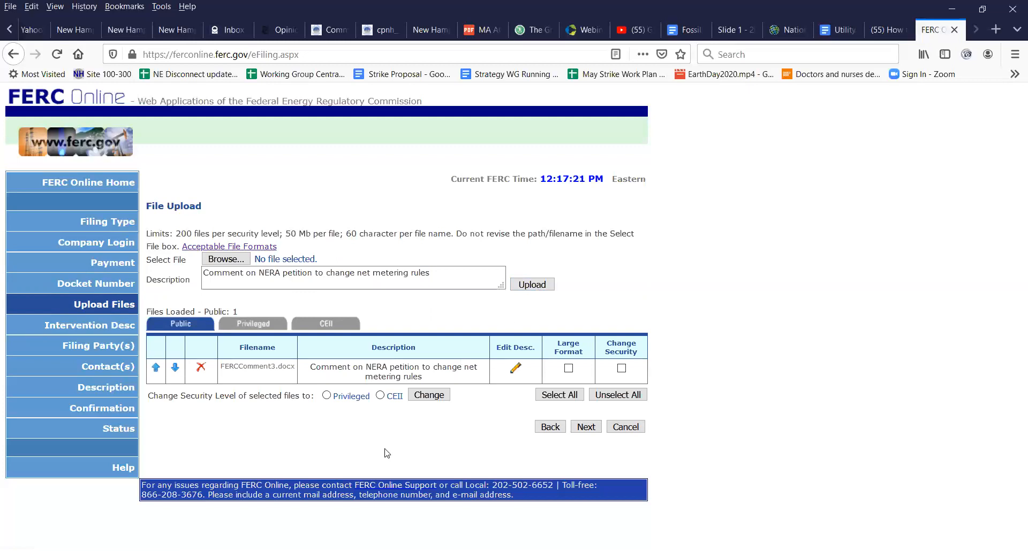
pyautogui.moveTo(297, 416)
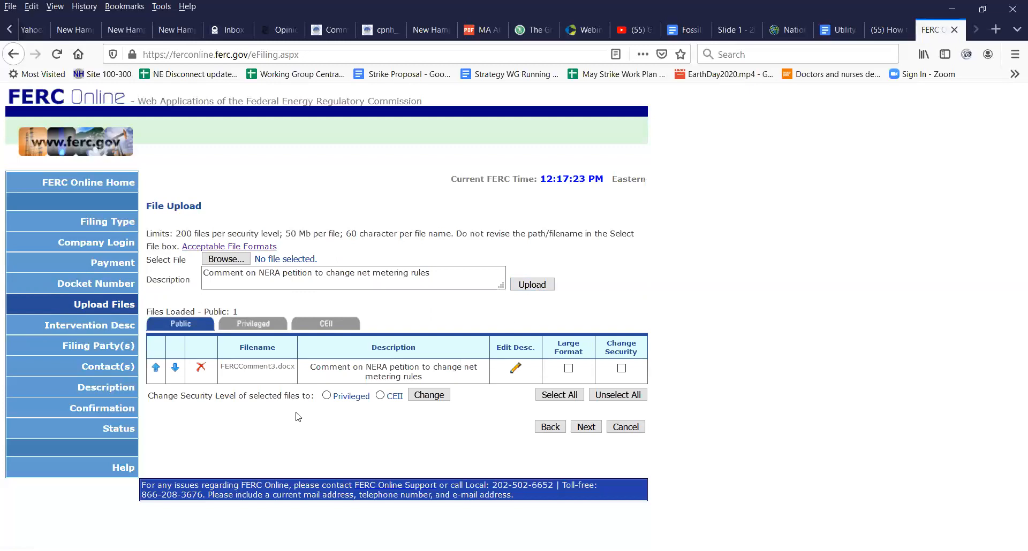
pyautogui.moveTo(451, 453)
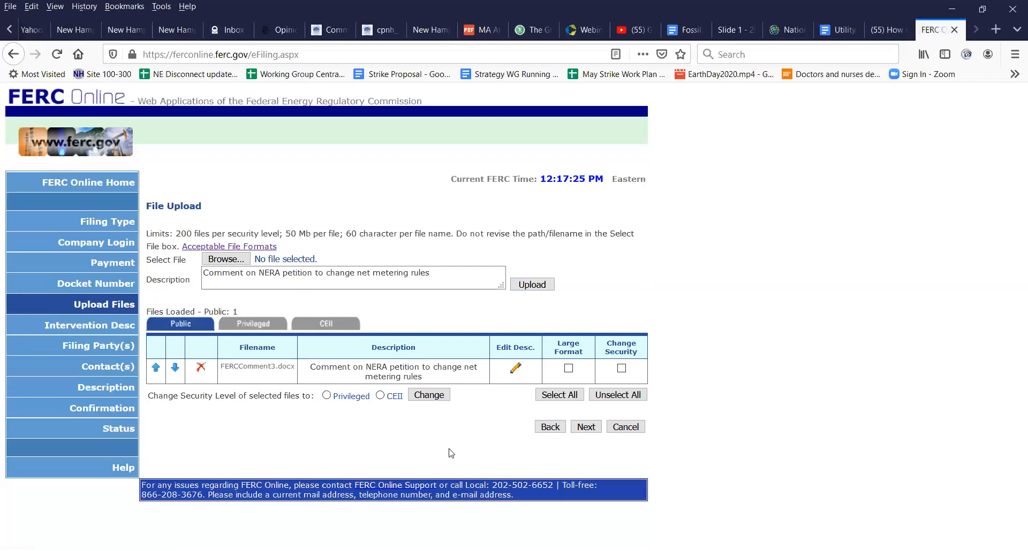
pyautogui.moveTo(489, 462)
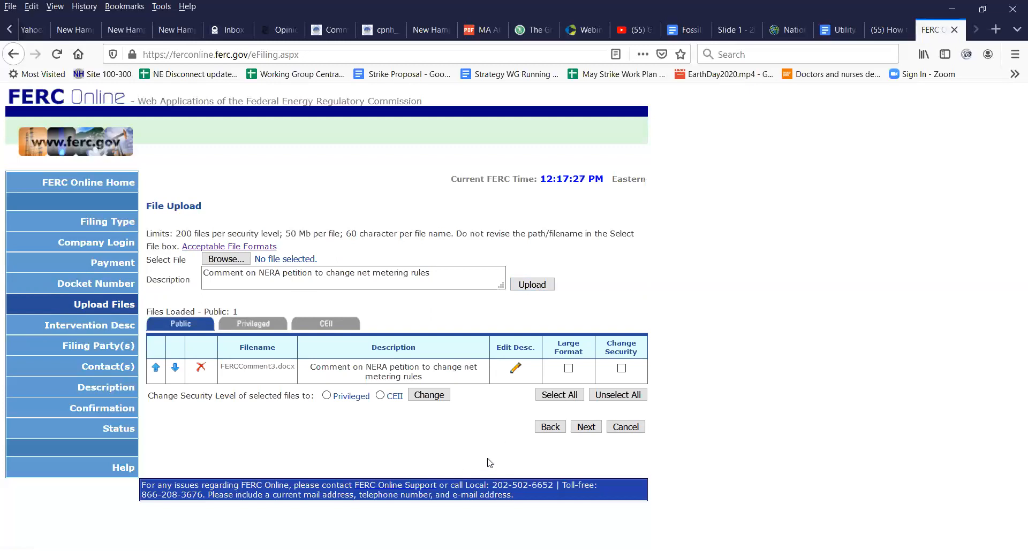
pyautogui.moveTo(567, 460)
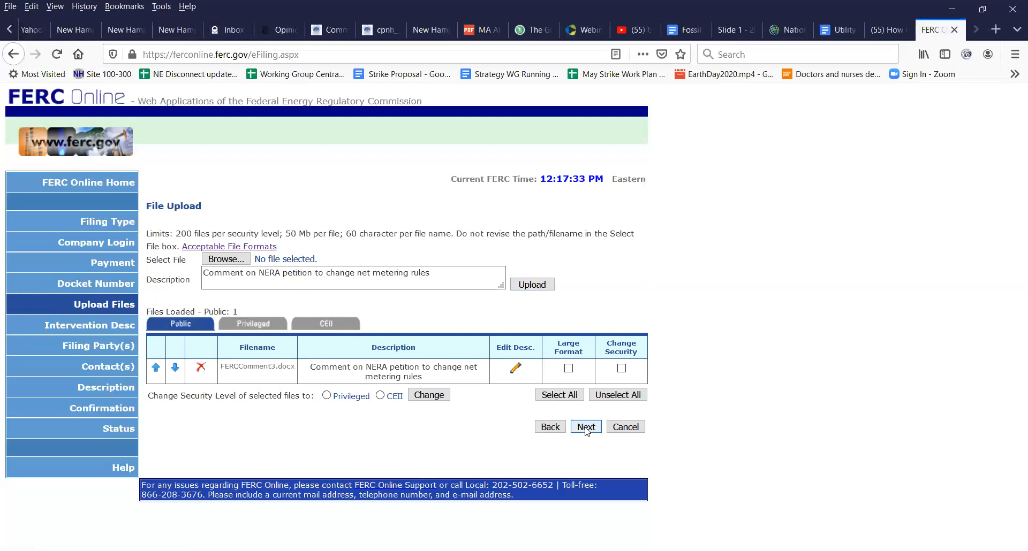
pyautogui.moveTo(519, 416)
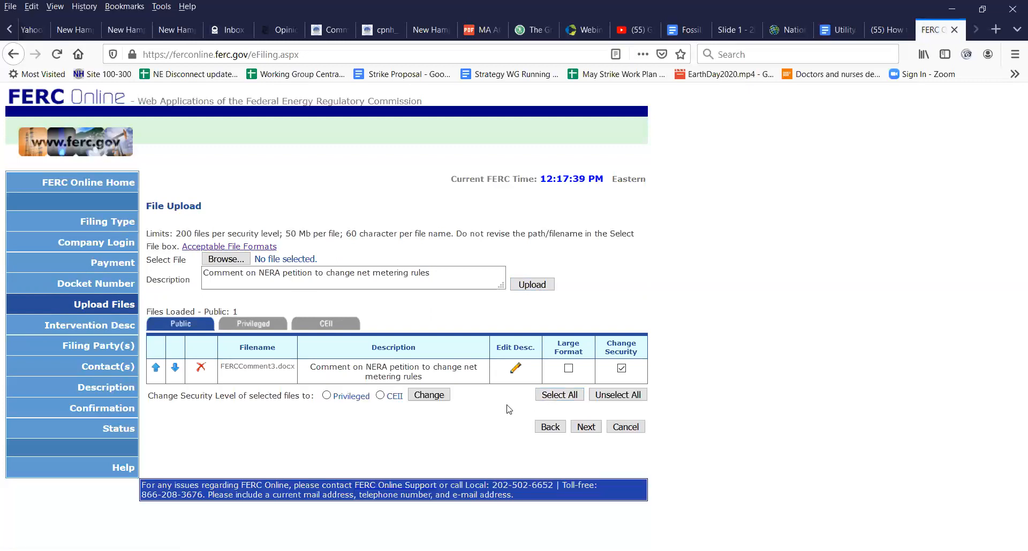
pyautogui.moveTo(522, 441)
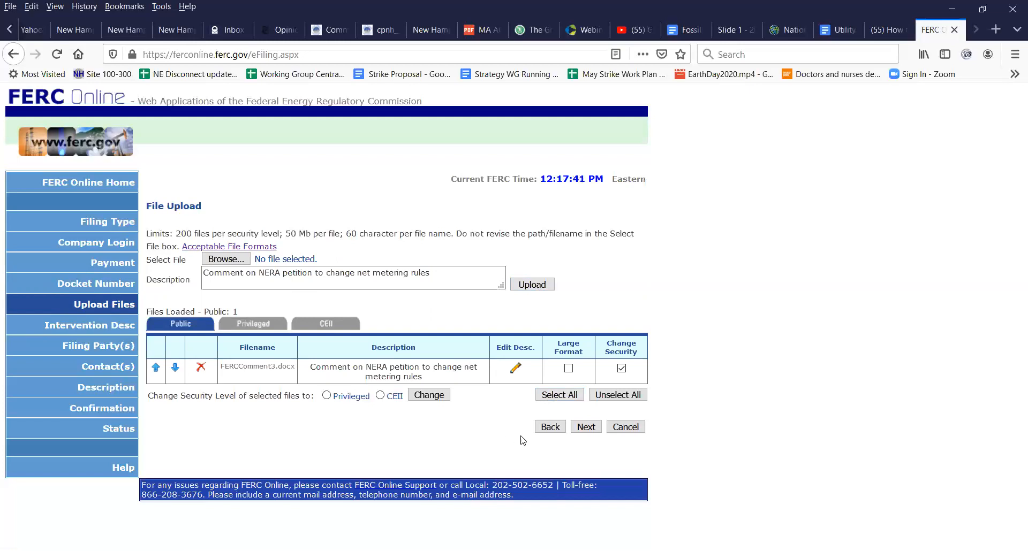
pyautogui.moveTo(571, 444)
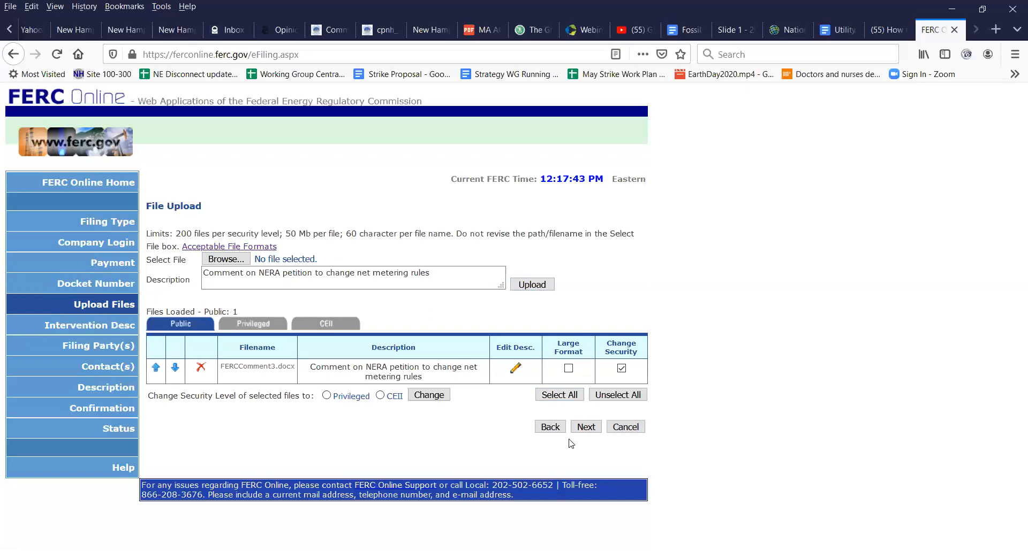
pyautogui.moveTo(576, 427)
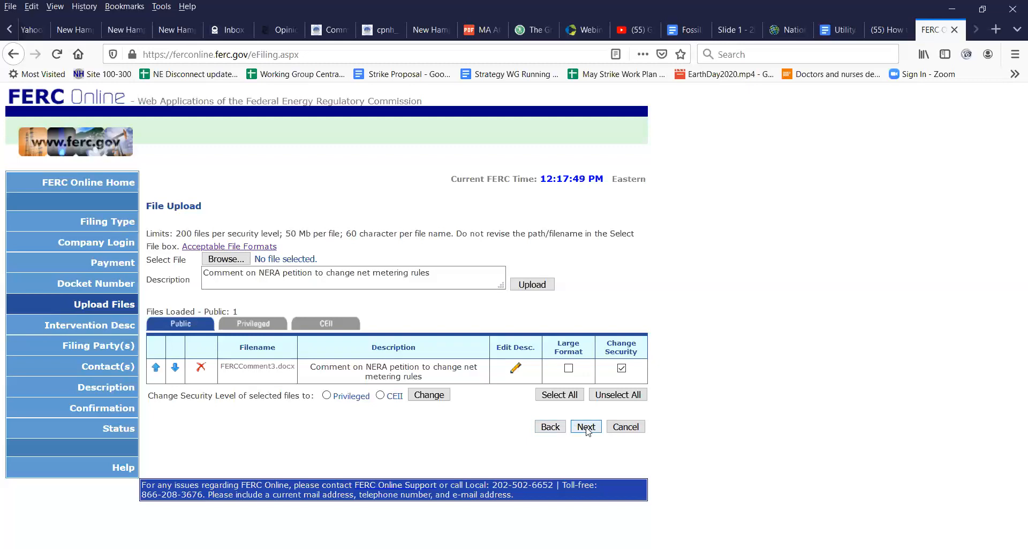
# Continue to Specify Filing Parties and choose filing 'As an Individual'
pyautogui.click(585, 428)
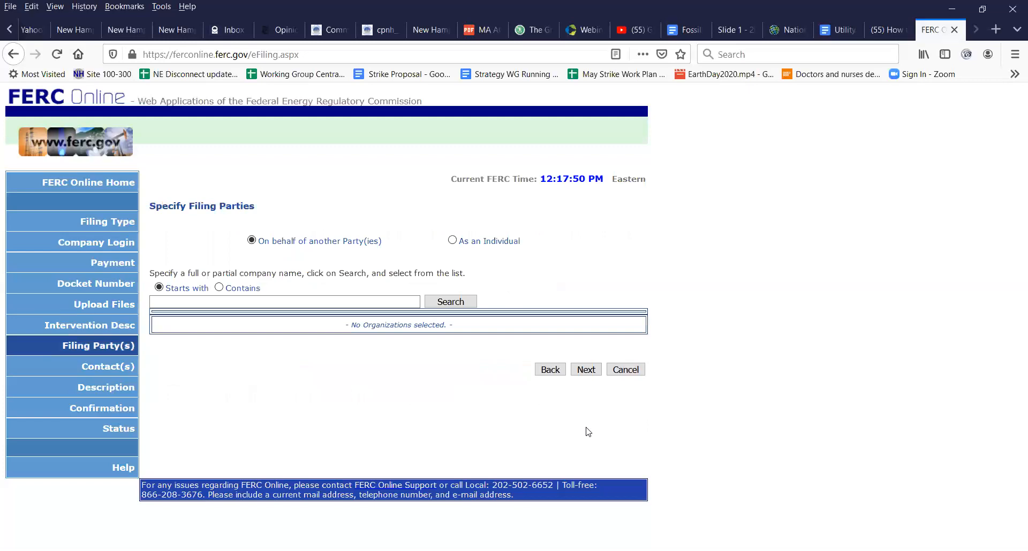
pyautogui.moveTo(455, 409)
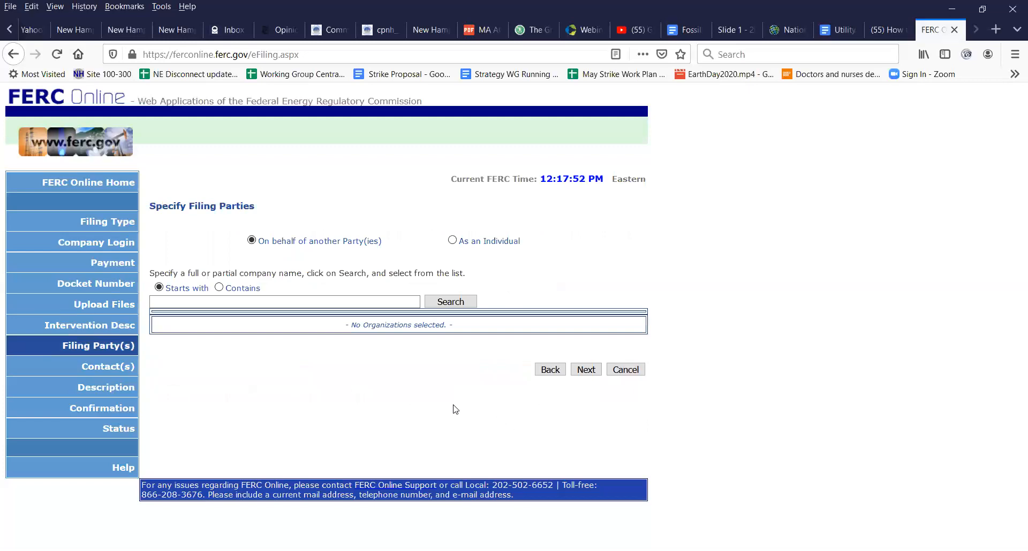
pyautogui.moveTo(327, 200)
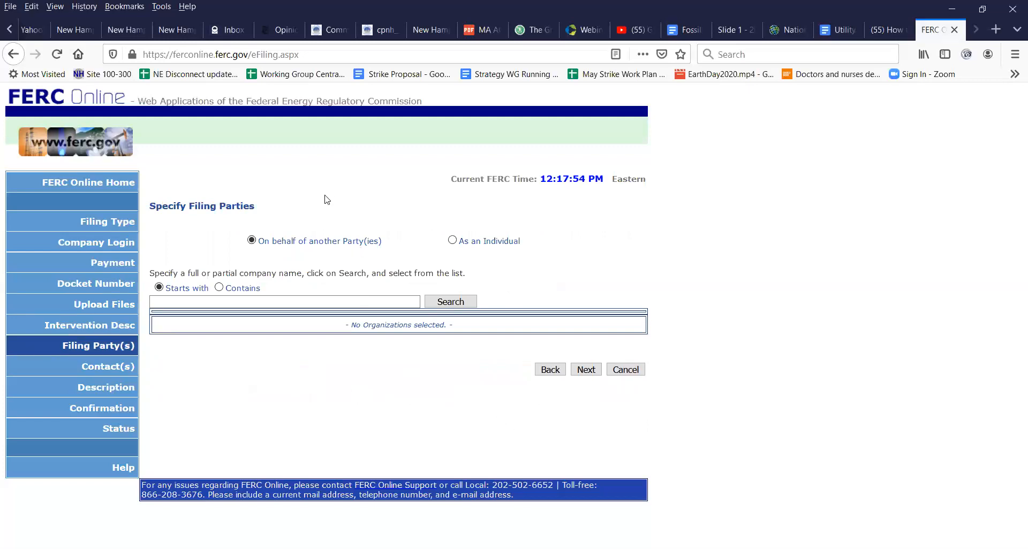
pyautogui.moveTo(340, 210)
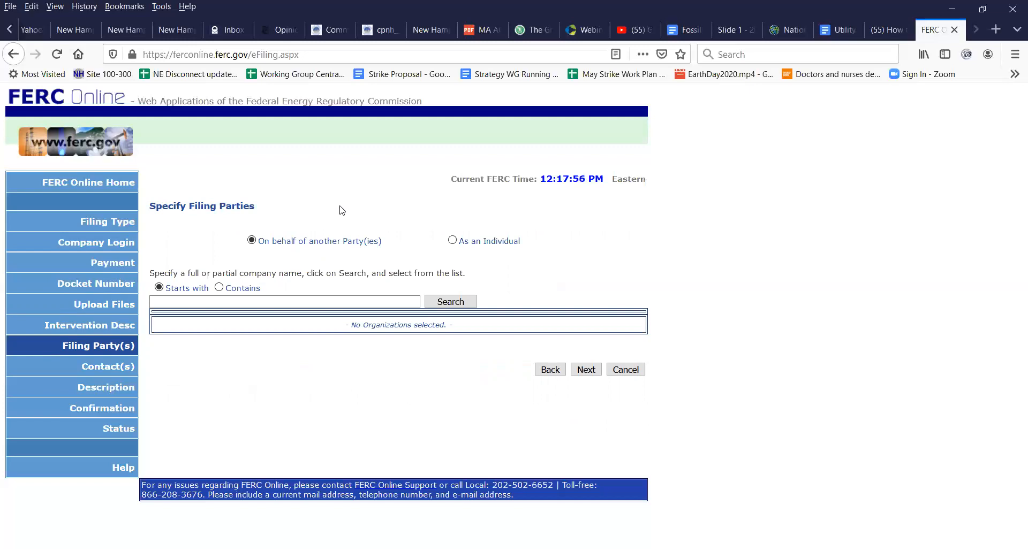
pyautogui.moveTo(371, 222)
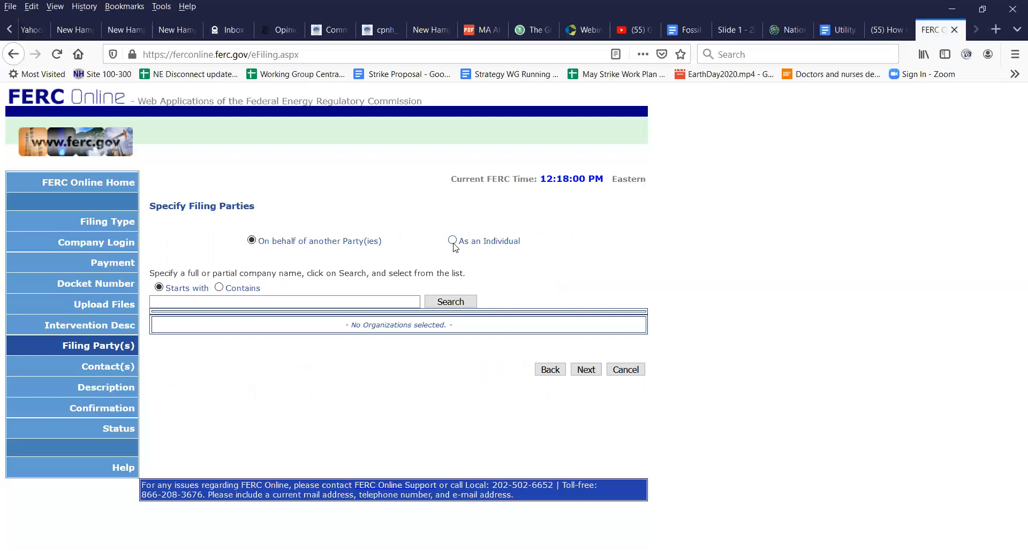
pyautogui.click(452, 241)
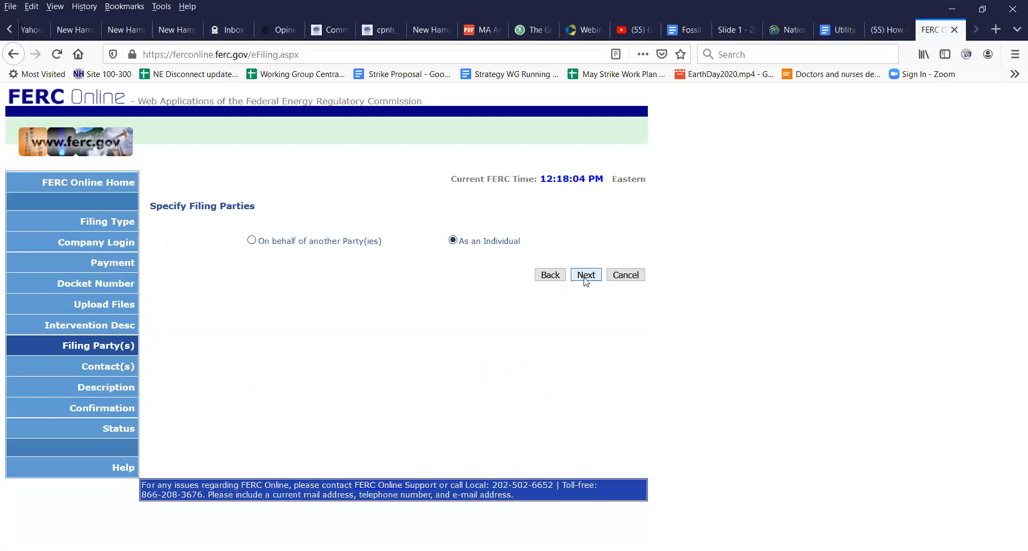
# Add the filer's own 'pmartin' e-mail address as signer and continue to the description step
pyautogui.click(585, 275)
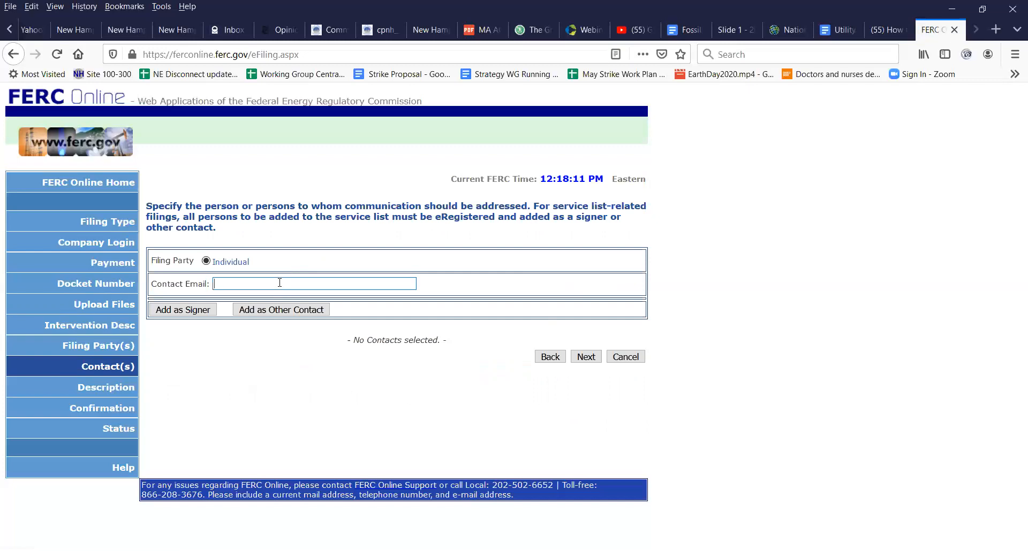
pyautogui.write('p')
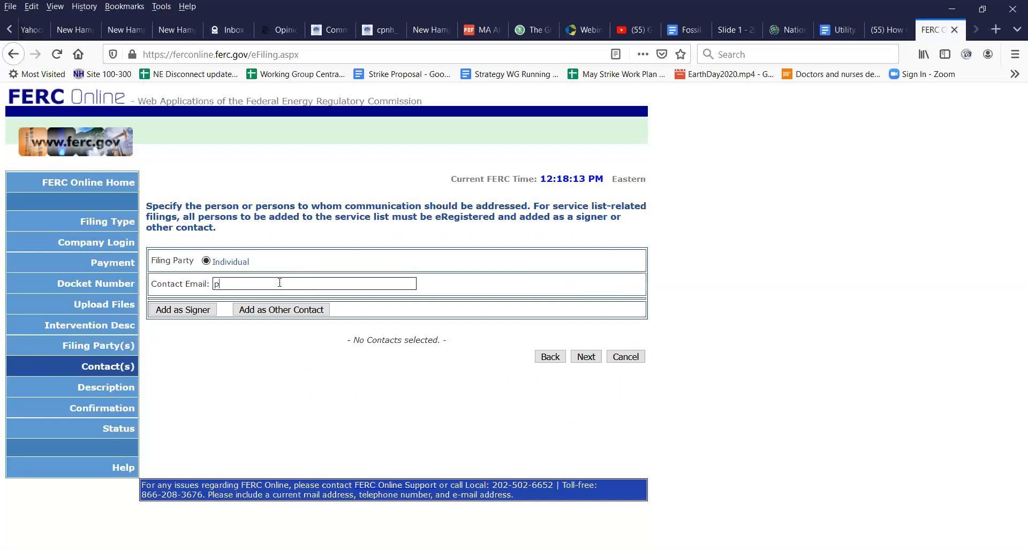
pyautogui.write('martin')
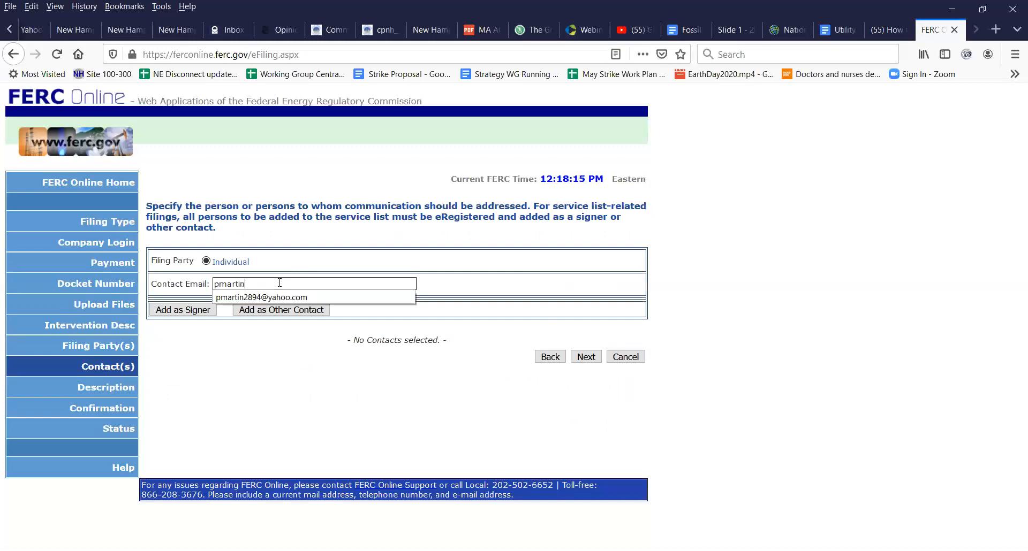
pyautogui.moveTo(282, 300)
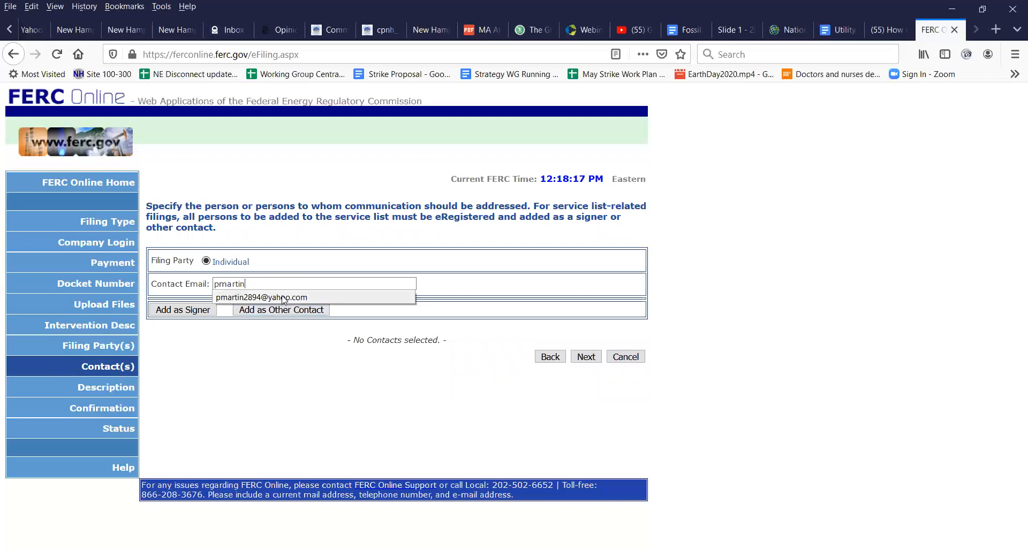
pyautogui.click(261, 297)
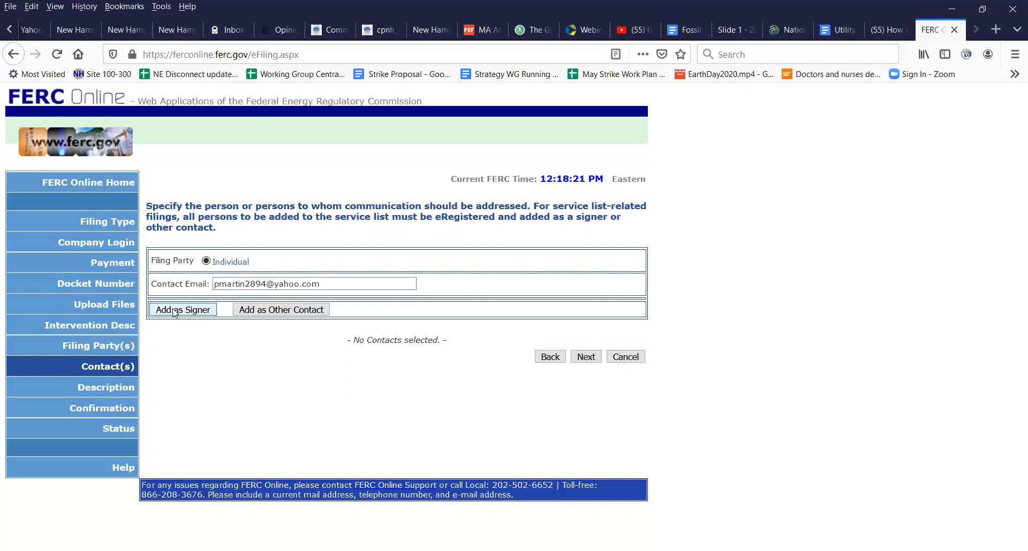
pyautogui.click(184, 309)
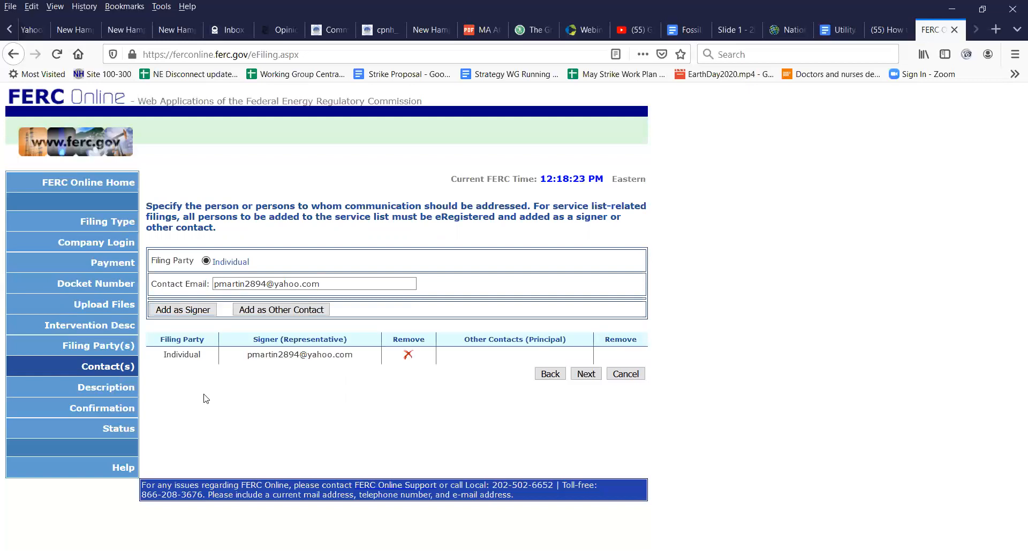
pyautogui.moveTo(312, 381)
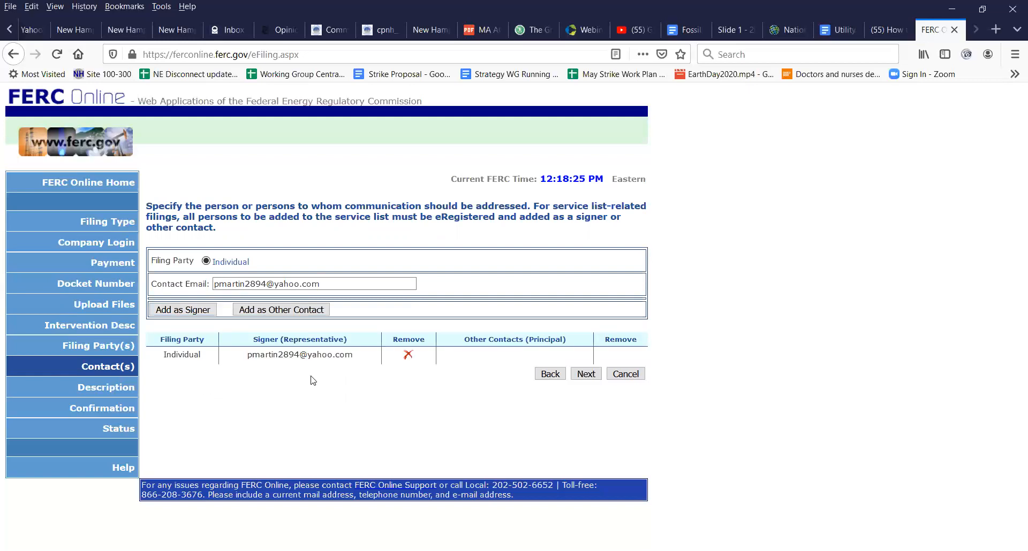
pyautogui.moveTo(483, 373)
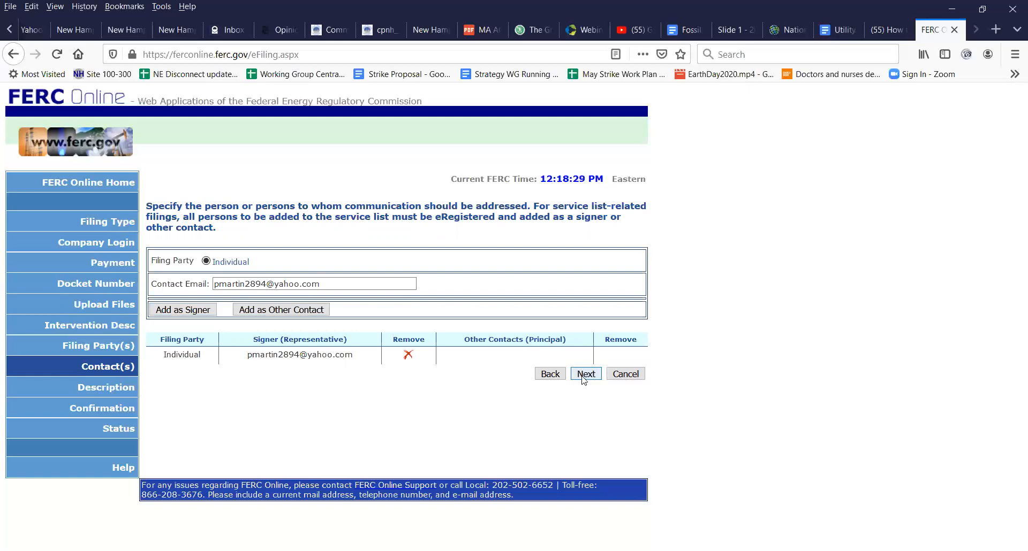
pyautogui.click(586, 374)
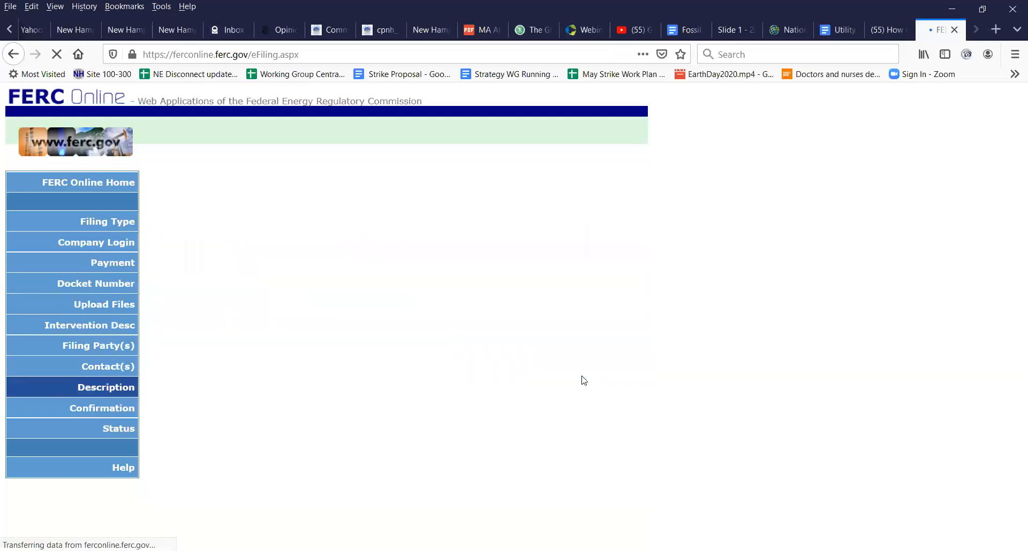
# Keep the pre-filled comment description under EL20-42-000 unchanged
pyautogui.click(106, 386)
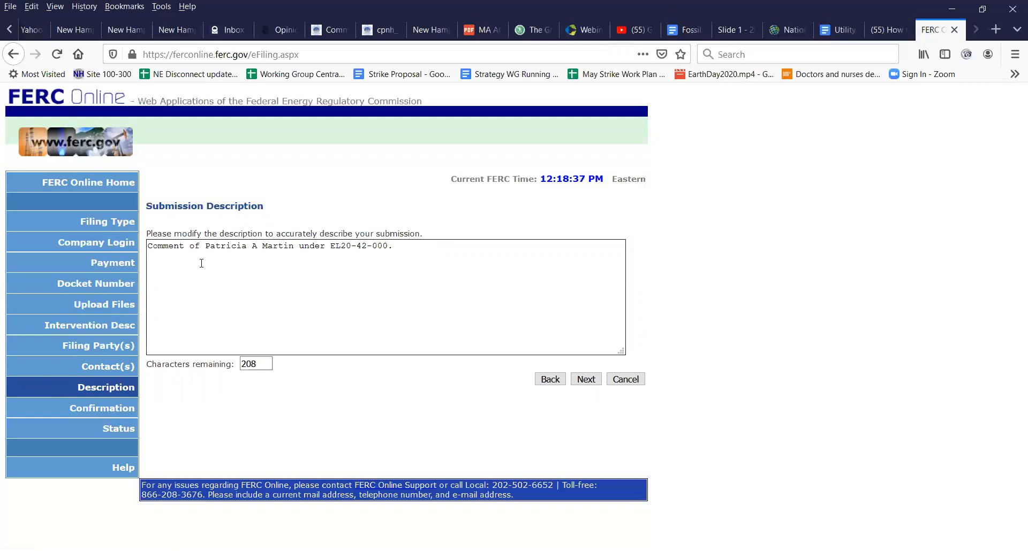
pyautogui.moveTo(360, 263)
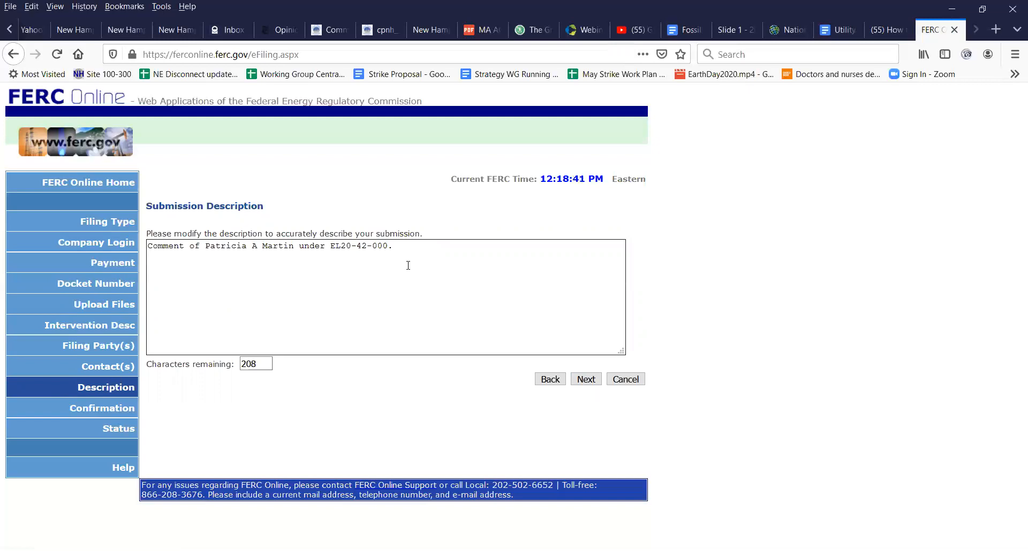
pyautogui.moveTo(408, 300)
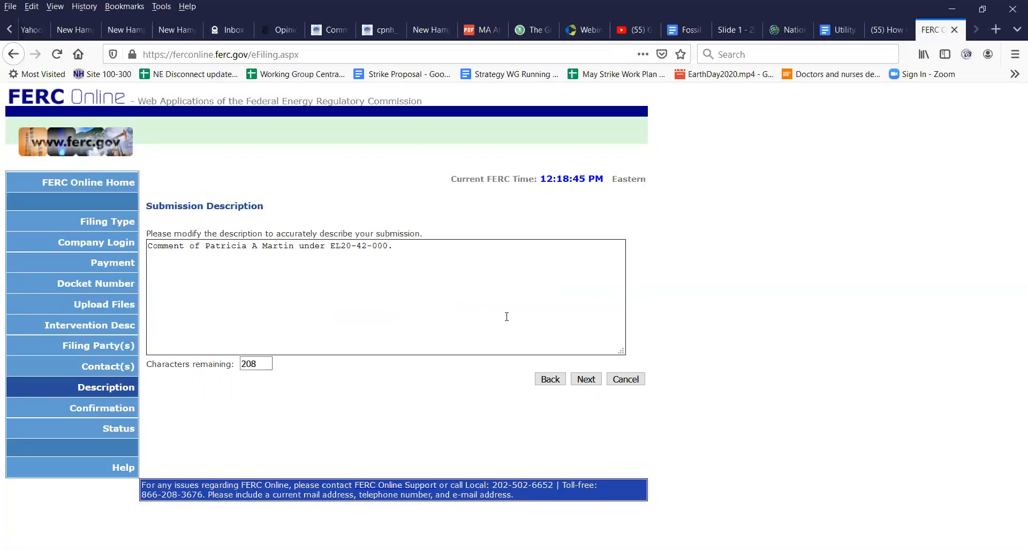
pyautogui.moveTo(413, 247)
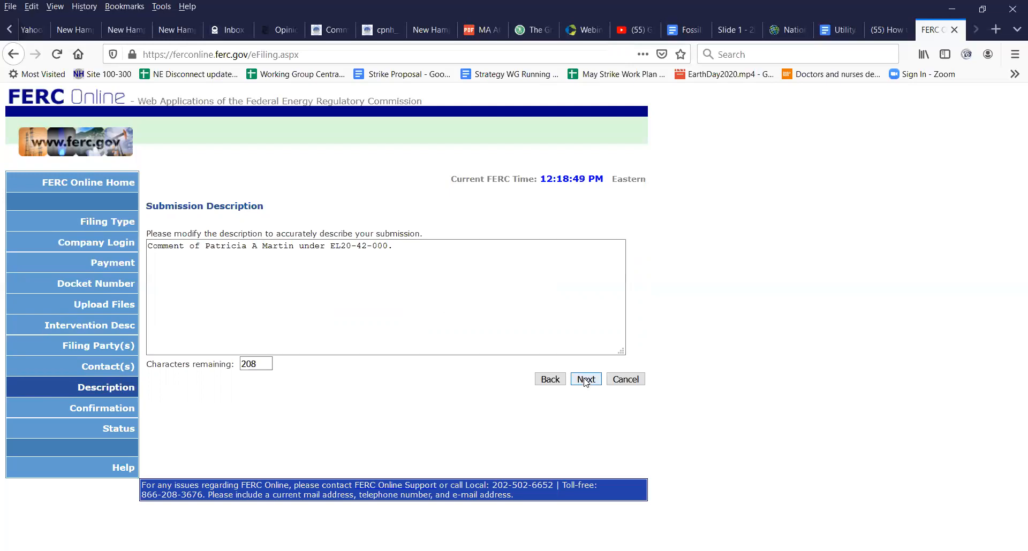
# Advance to the filing summary listing EL20-42-000, the comment file and the individual signer
pyautogui.click(584, 379)
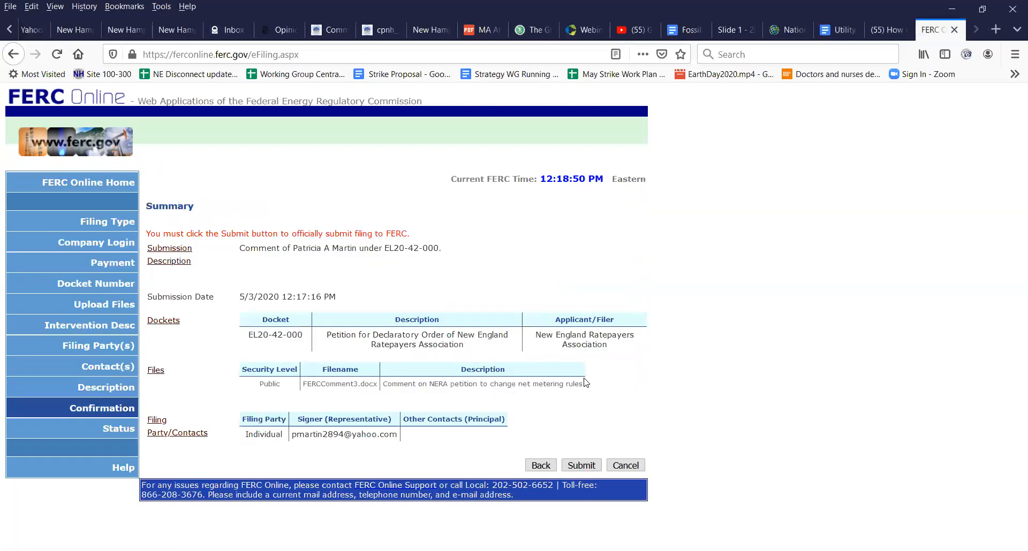
pyautogui.moveTo(506, 266)
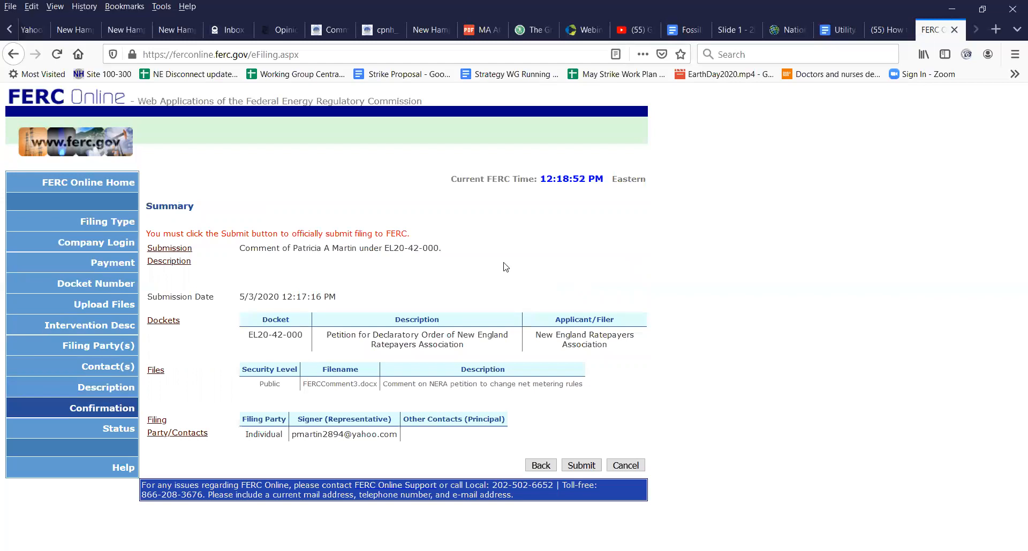
pyautogui.moveTo(322, 243)
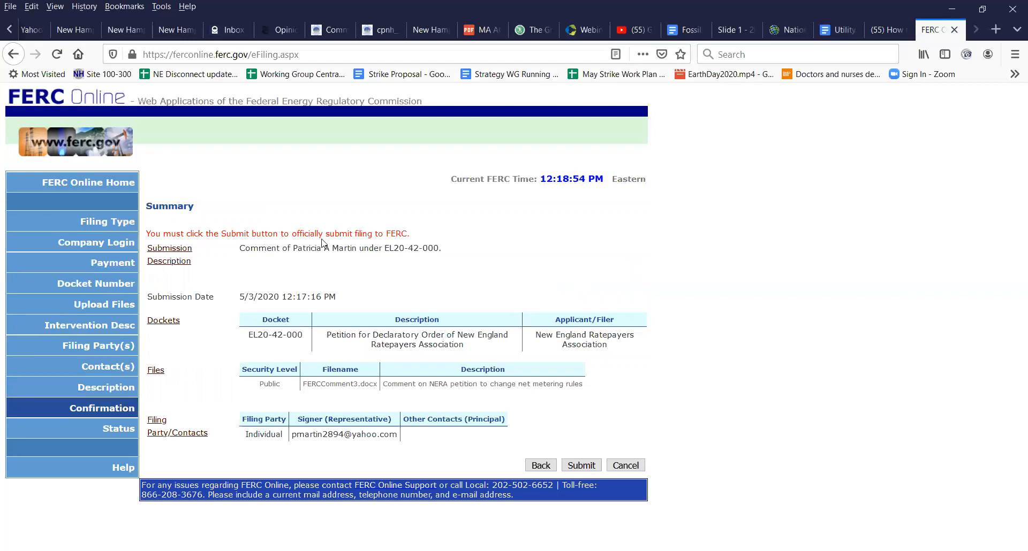
pyautogui.moveTo(457, 234)
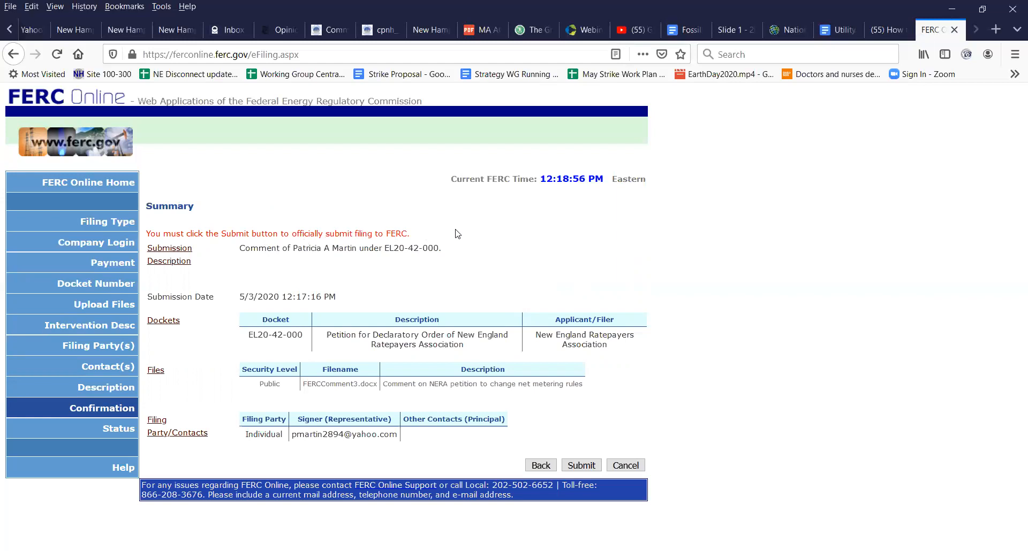
pyautogui.moveTo(605, 257)
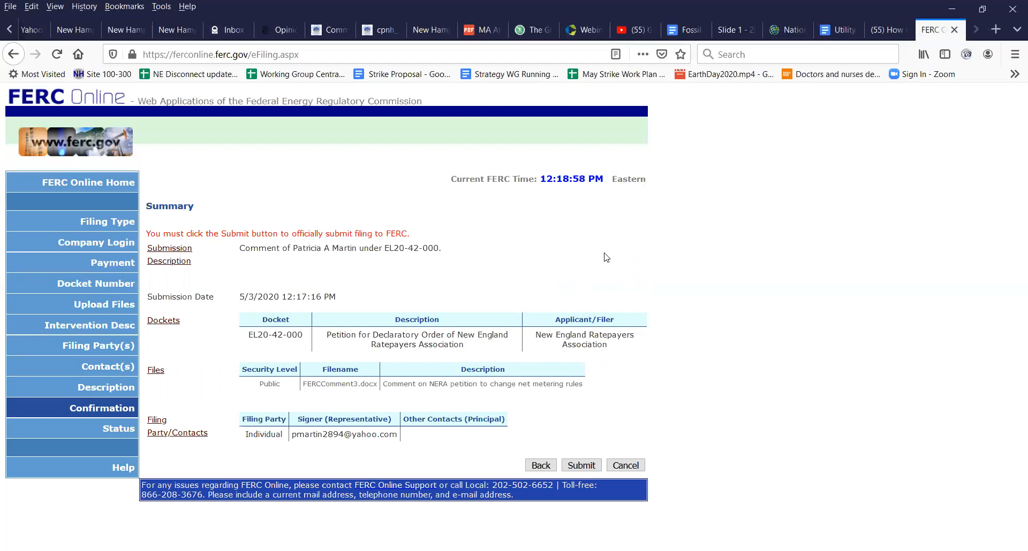
pyautogui.moveTo(554, 419)
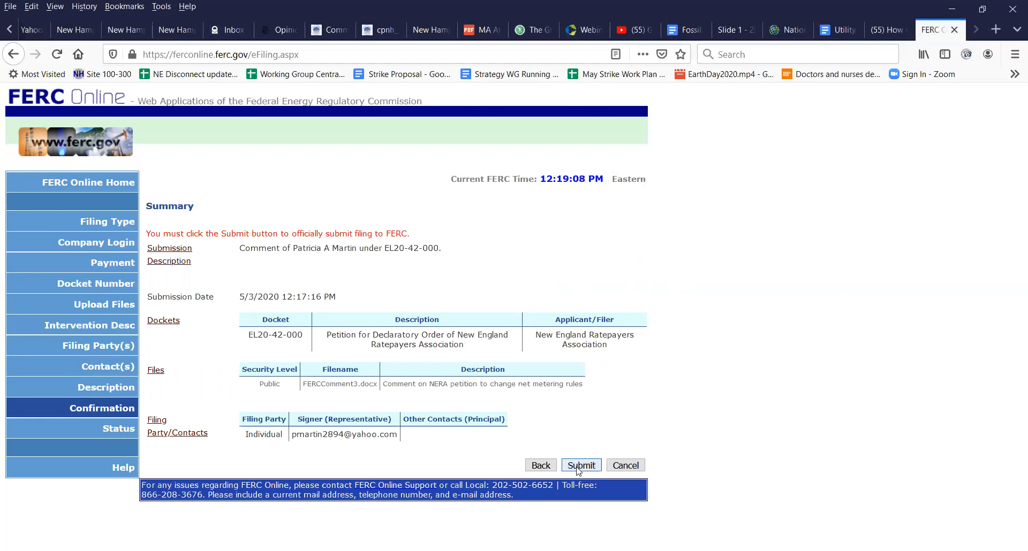
# Submit the EL20-42-000 comment filing and reach the submission confirmation with e-mail receipt notice
pyautogui.click(580, 465)
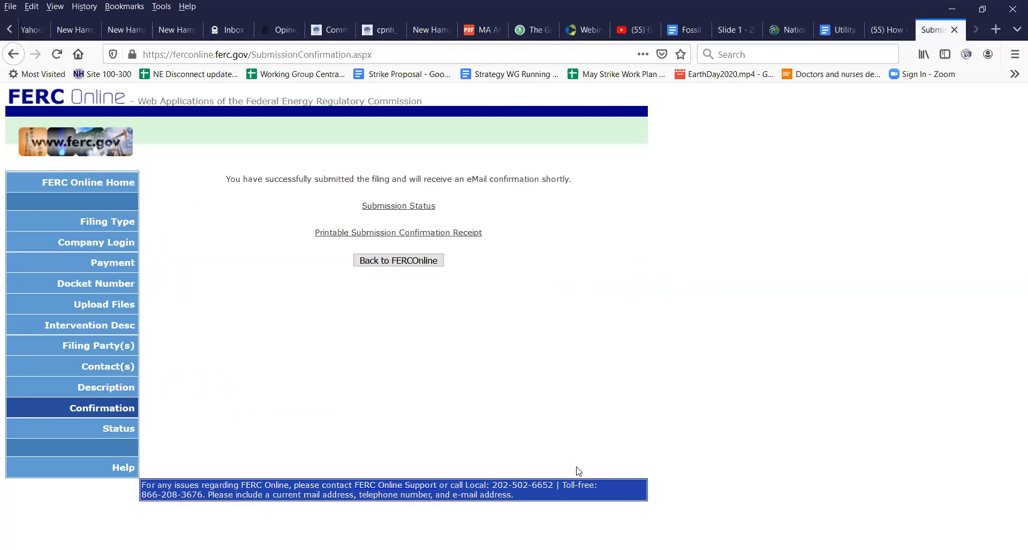
pyautogui.moveTo(500, 357)
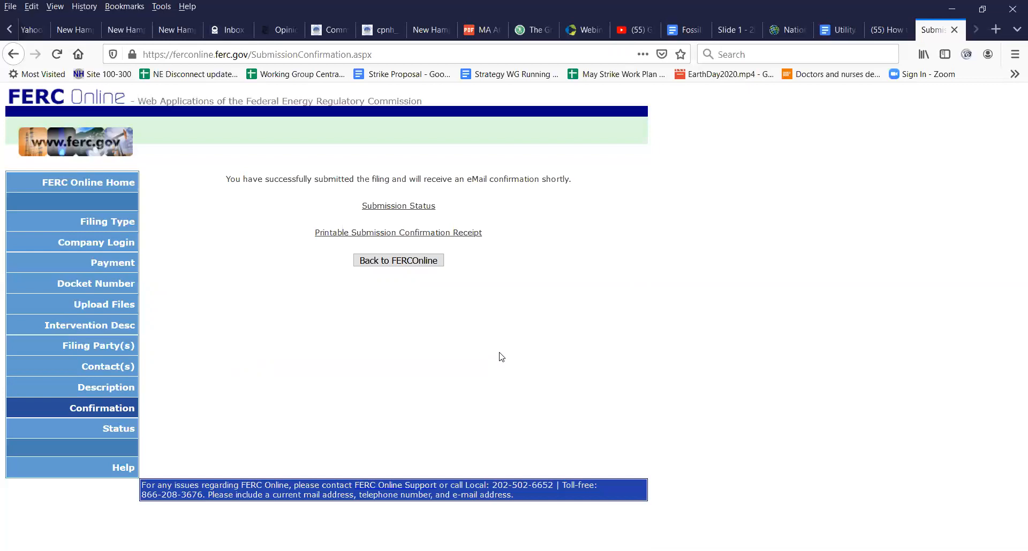
pyautogui.moveTo(495, 351)
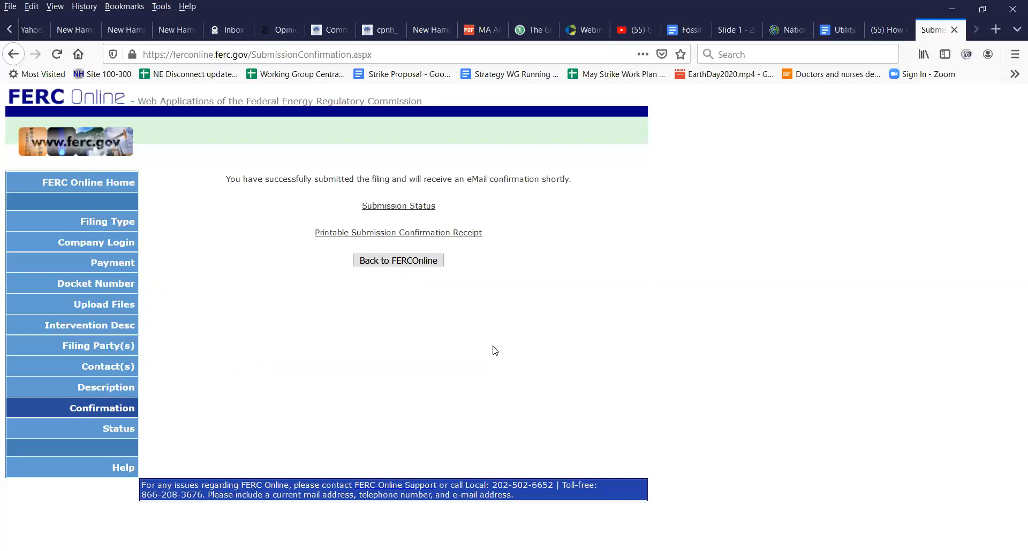
pyautogui.moveTo(561, 341)
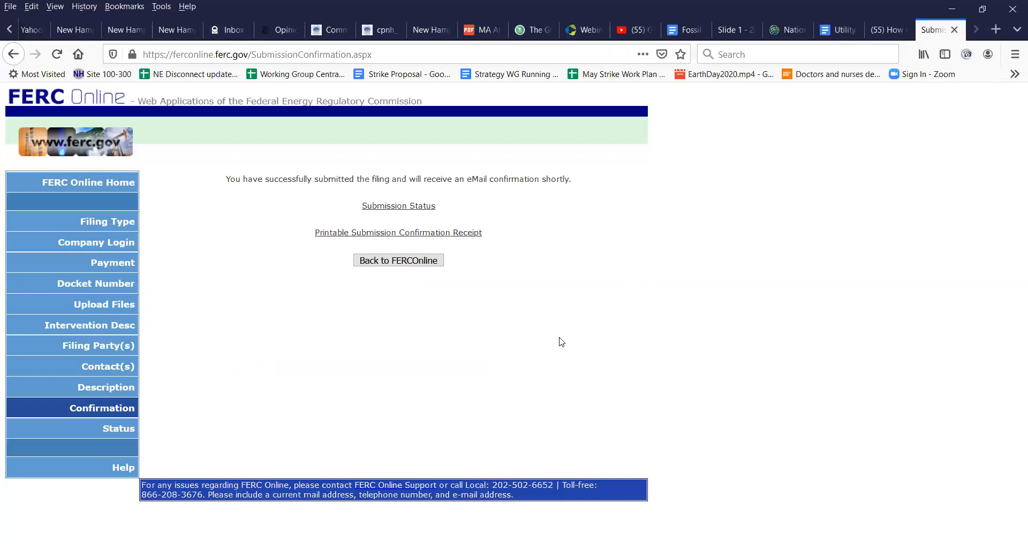
pyautogui.moveTo(579, 331)
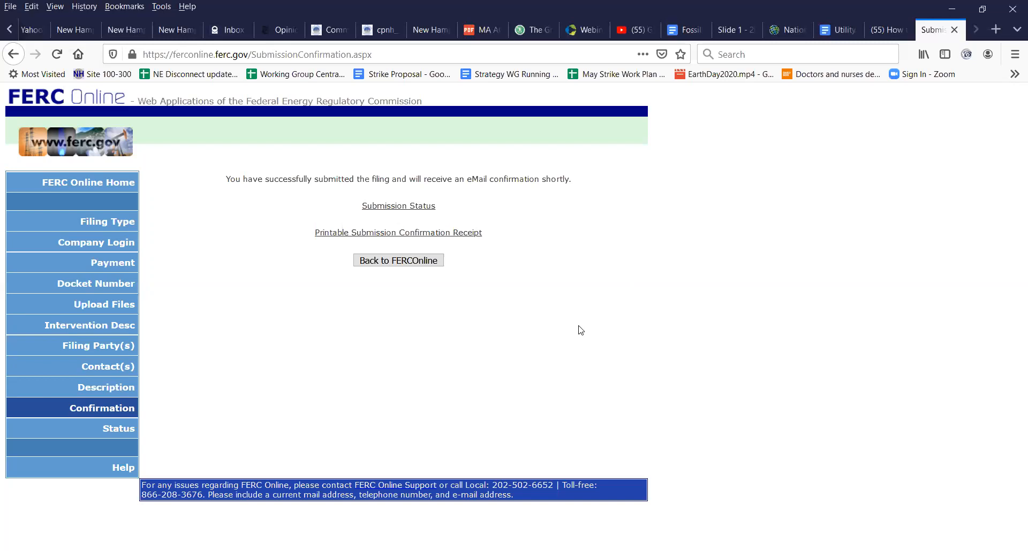
pyautogui.moveTo(583, 30)
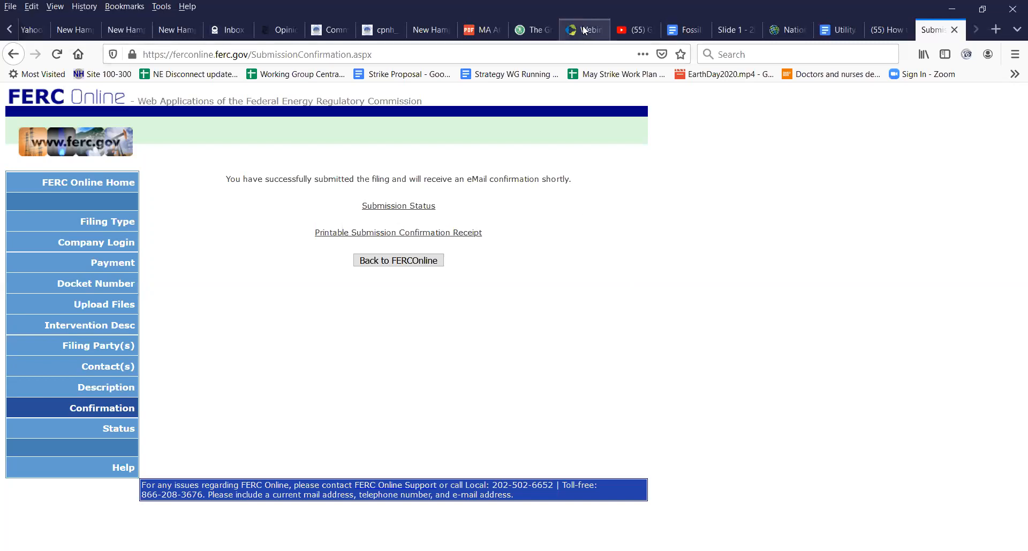